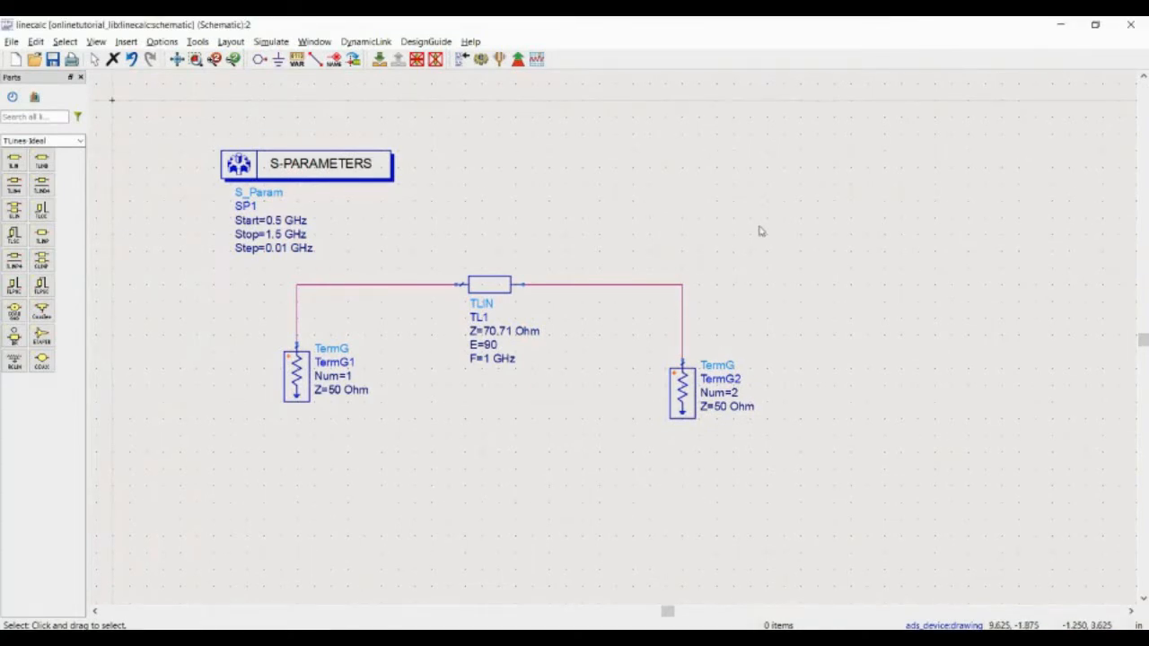
mouse_move(539, 374)
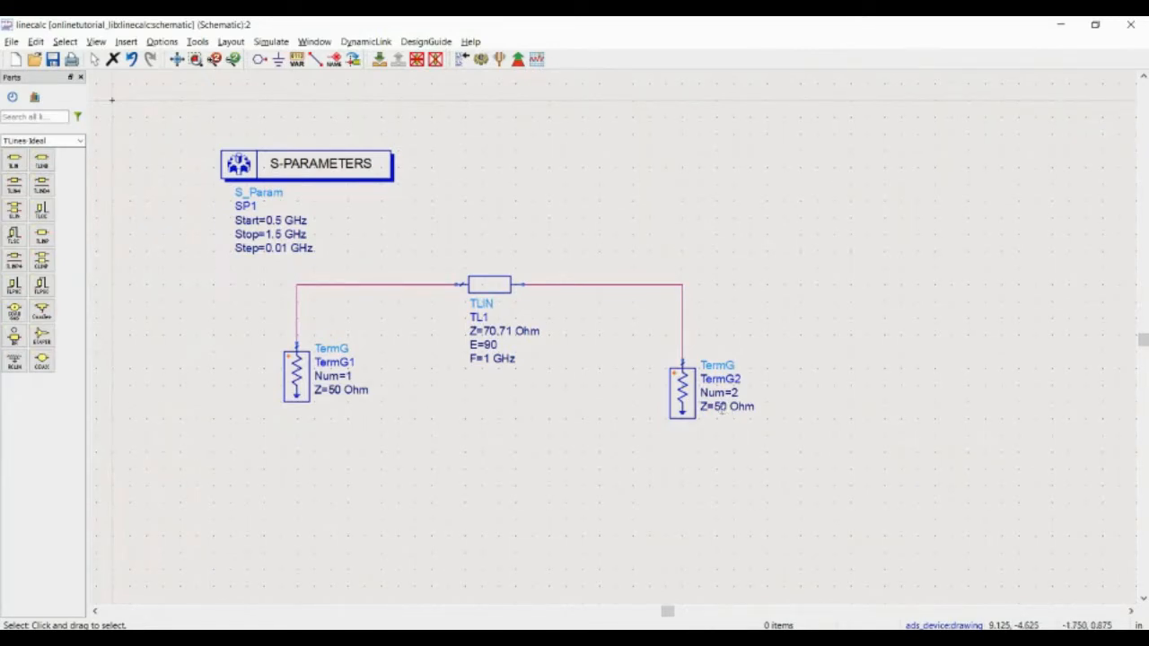
Change TermG2's Z parameter from 50 Ohm to 100 Ohm
double_click(735, 407)
type("10")
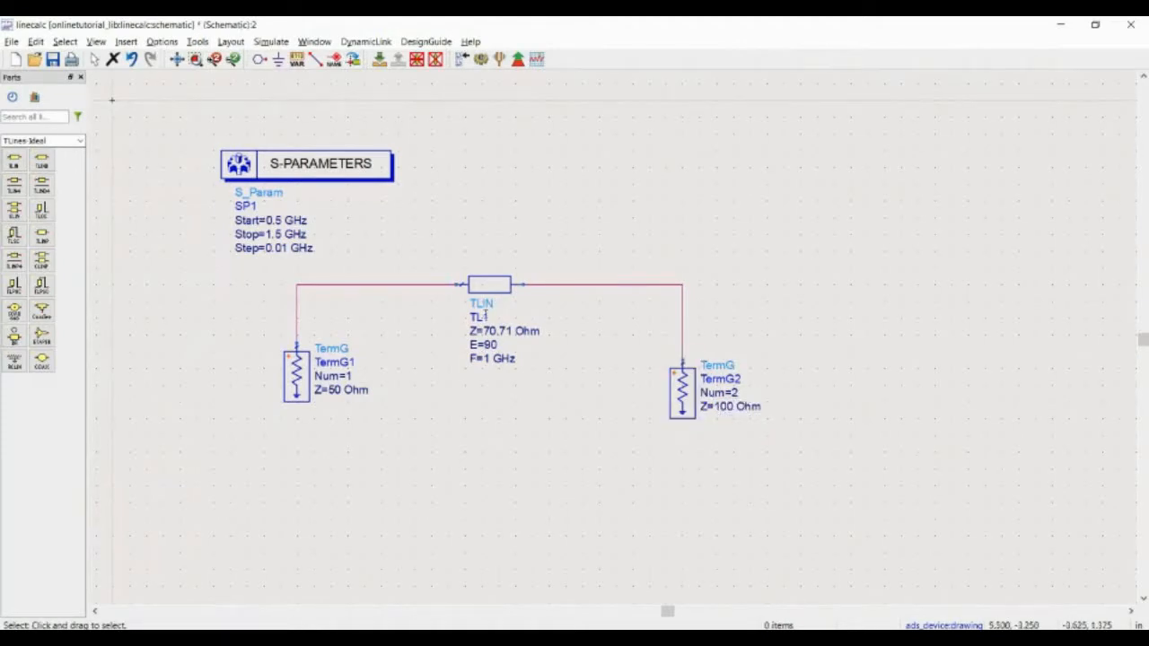
mouse_move(447, 230)
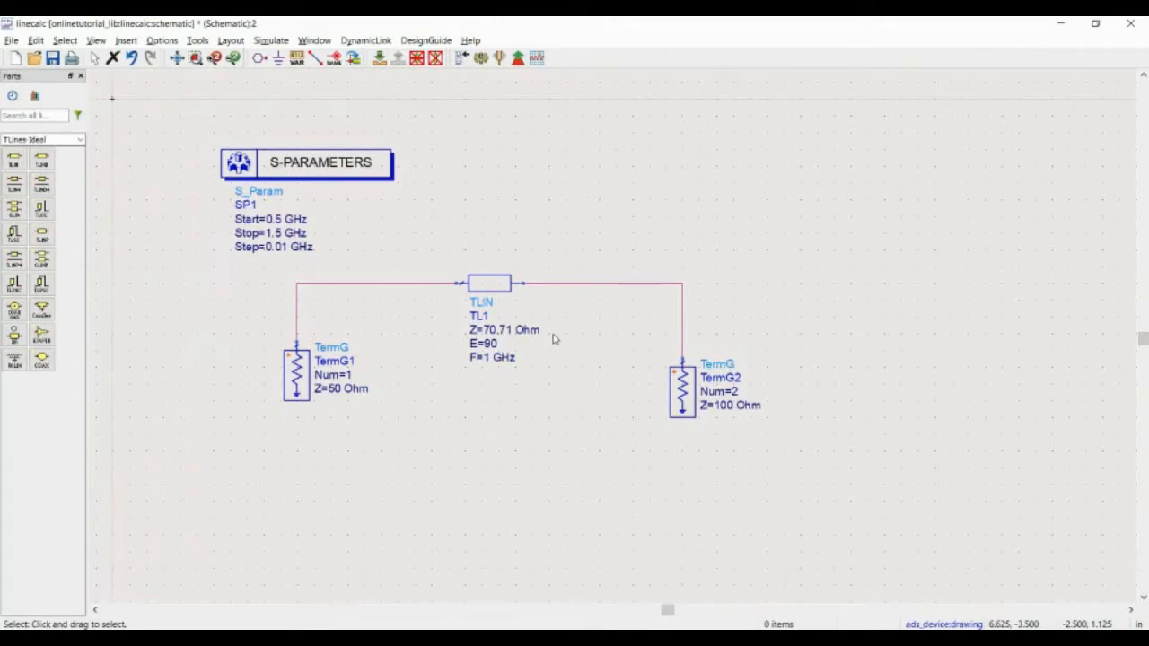
mouse_move(586, 335)
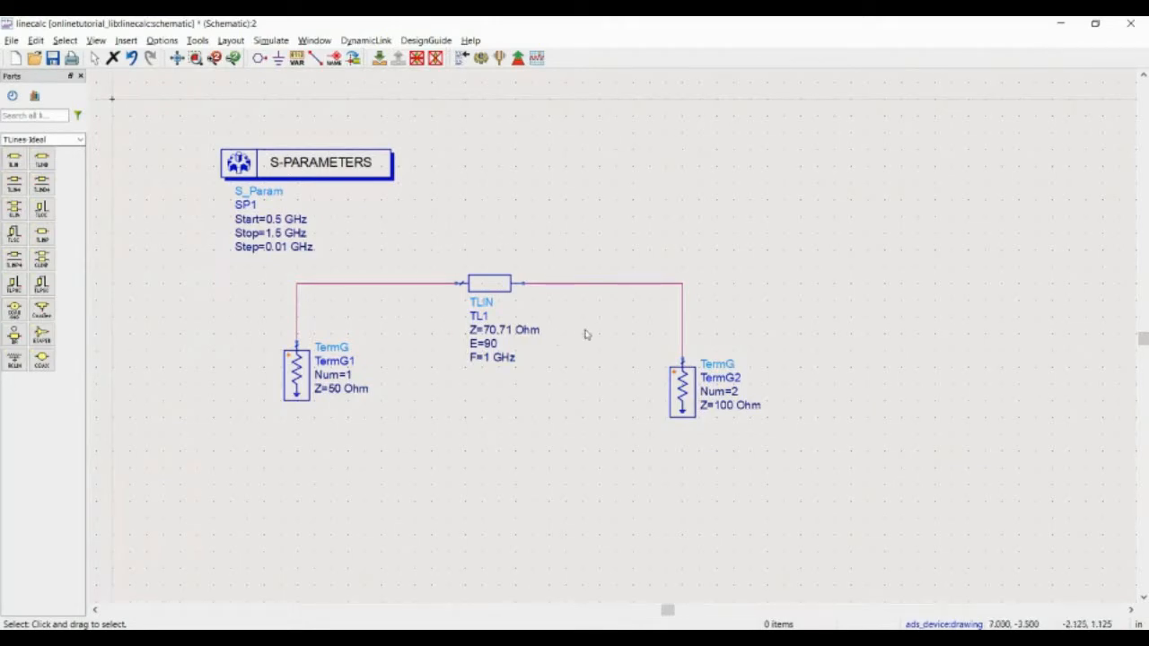
mouse_move(450, 315)
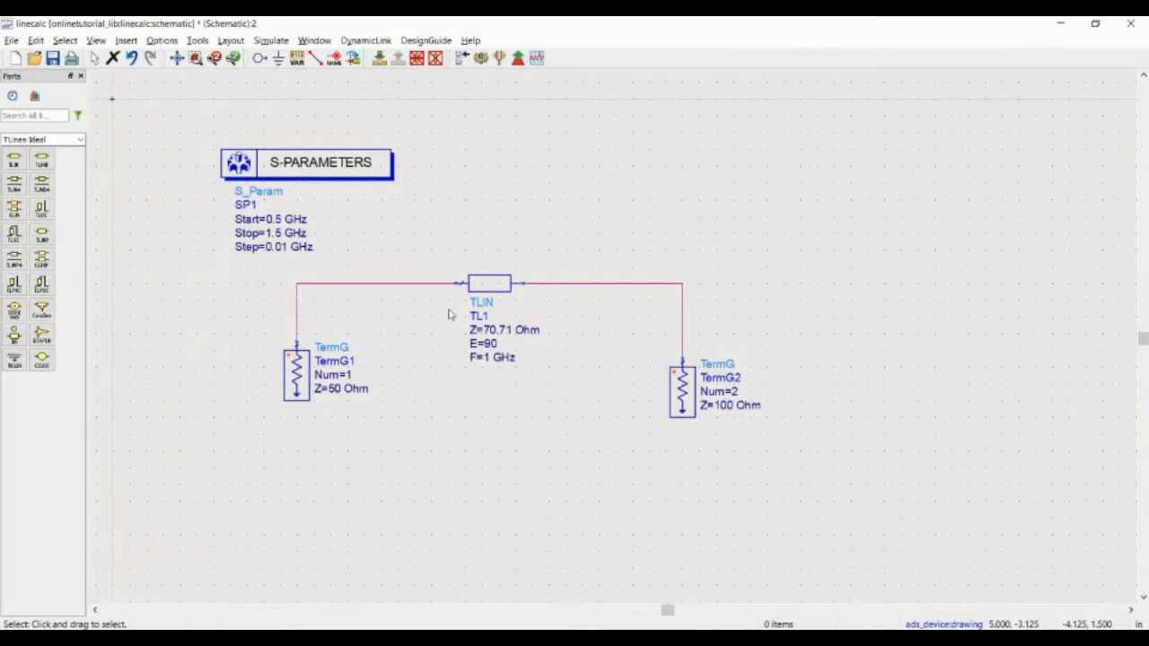
mouse_move(443, 372)
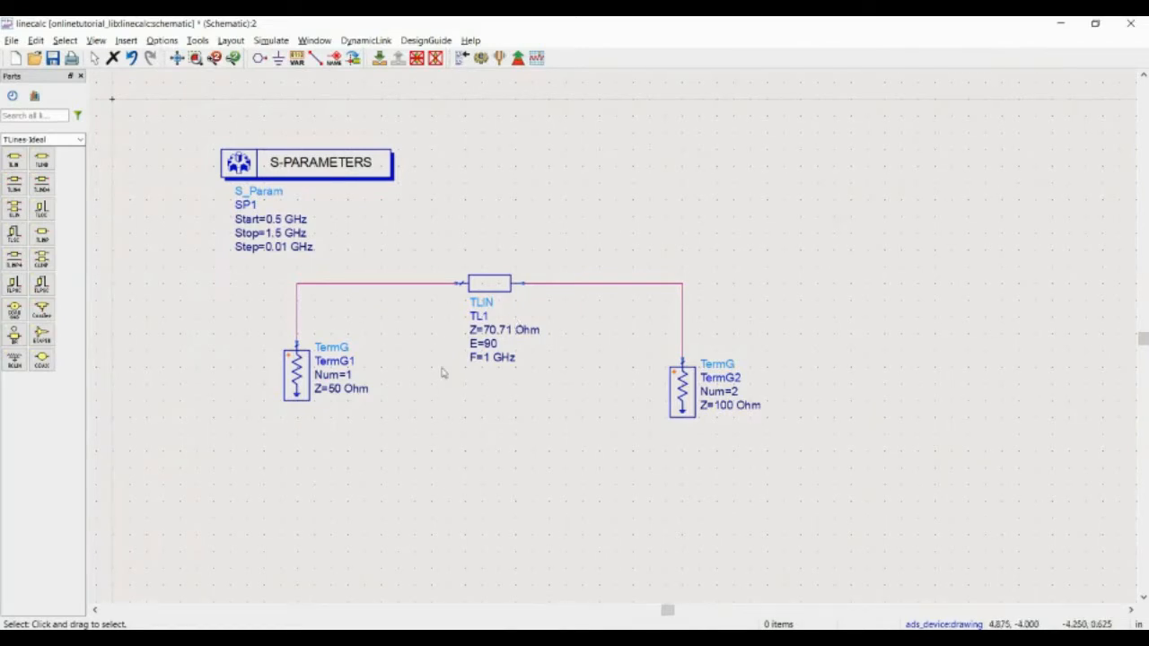
mouse_move(657, 131)
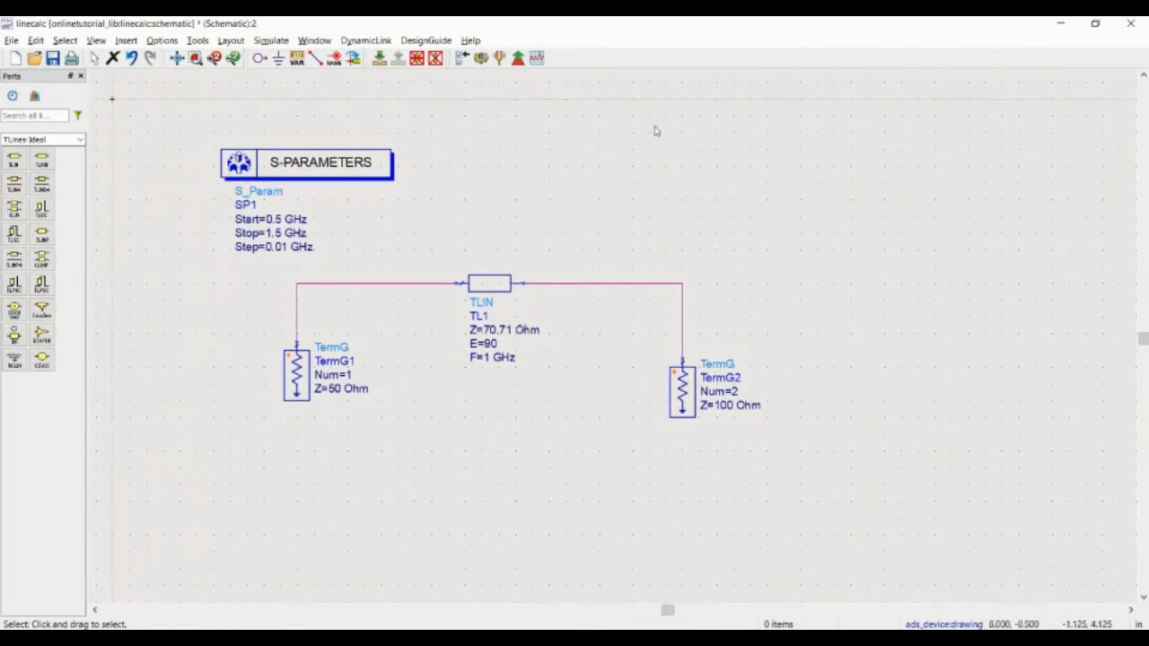
mouse_move(213, 224)
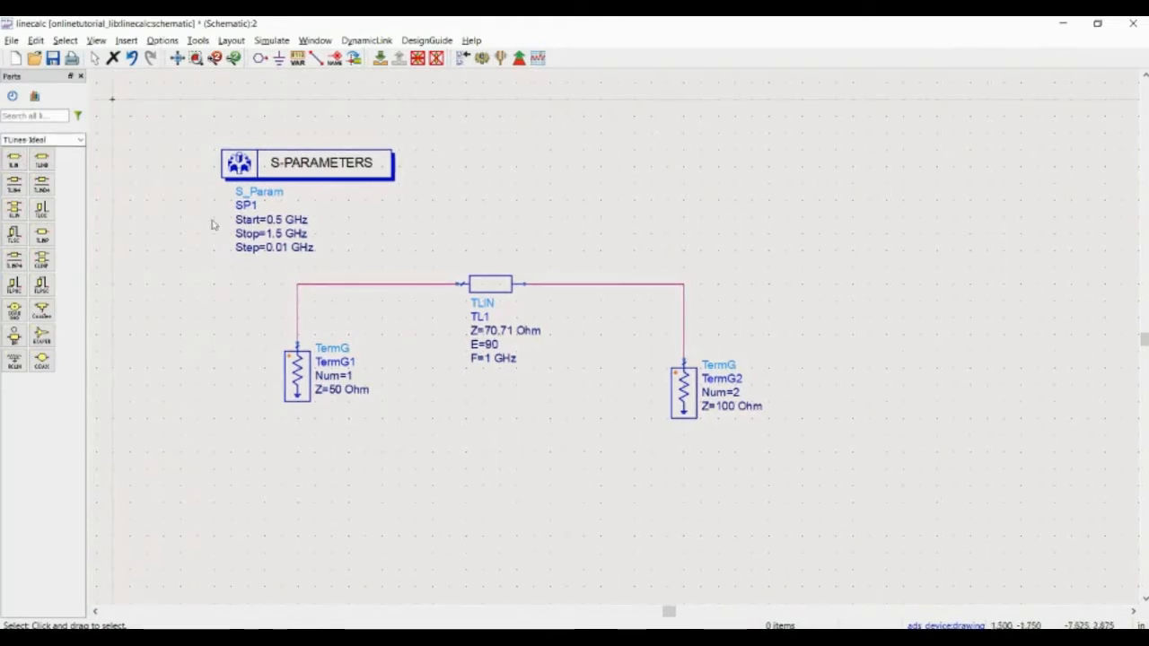
mouse_move(52, 200)
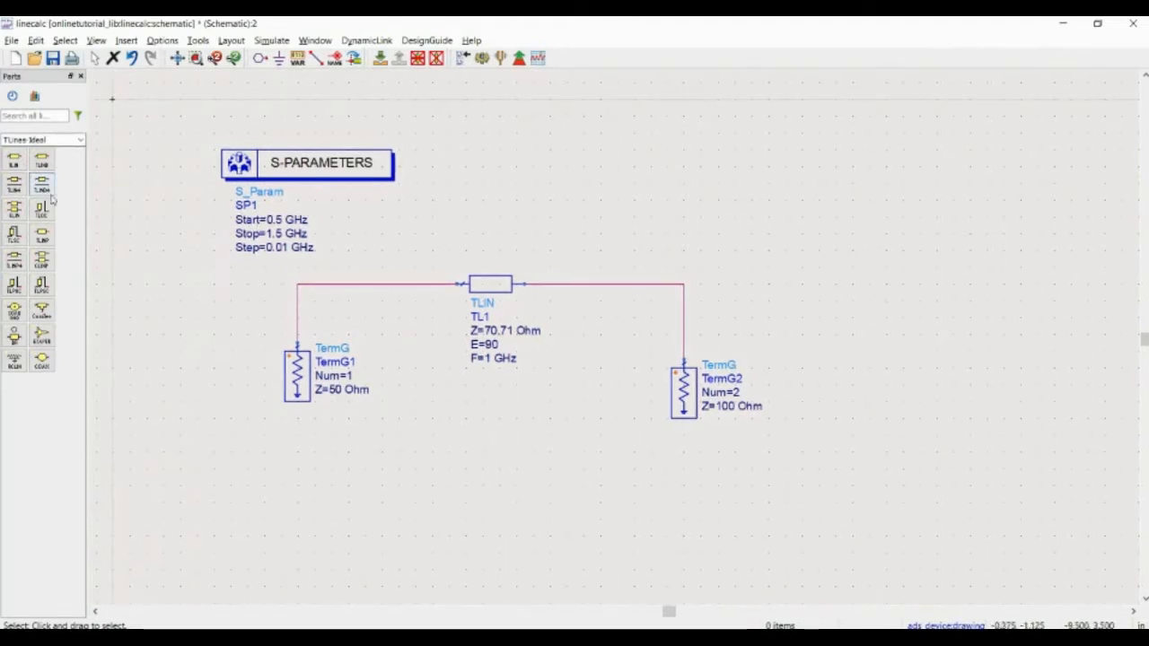
mouse_move(14, 159)
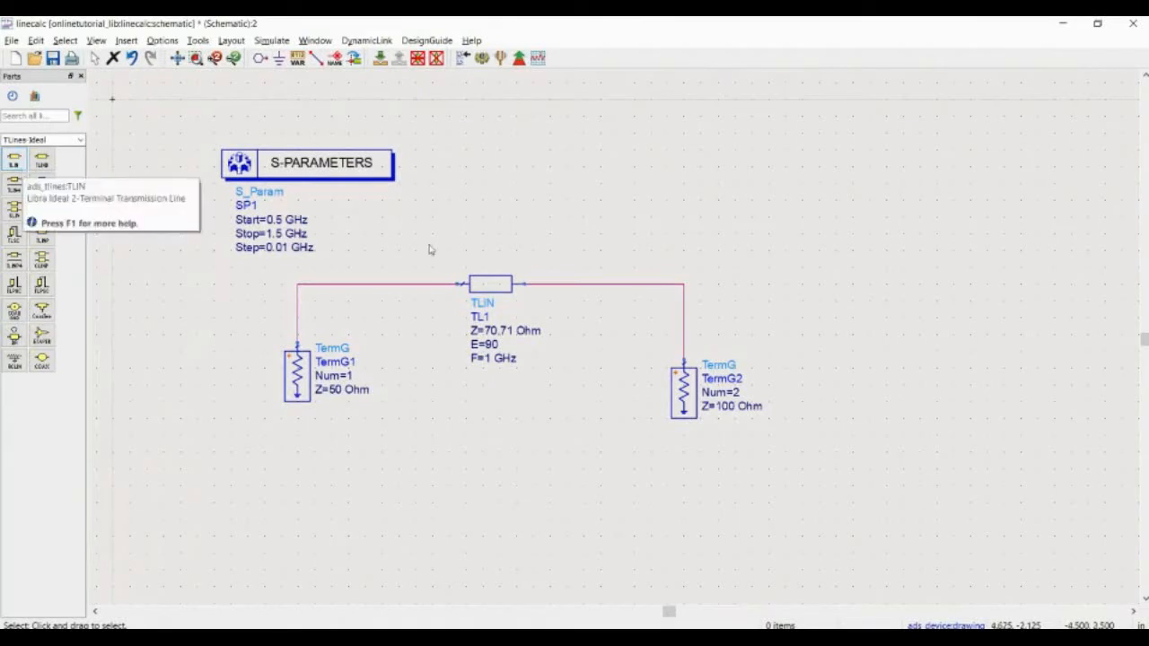
Place an MLIN microstrip line TL2 above the circuit and set its substrate to MSub1
left_click(79, 140)
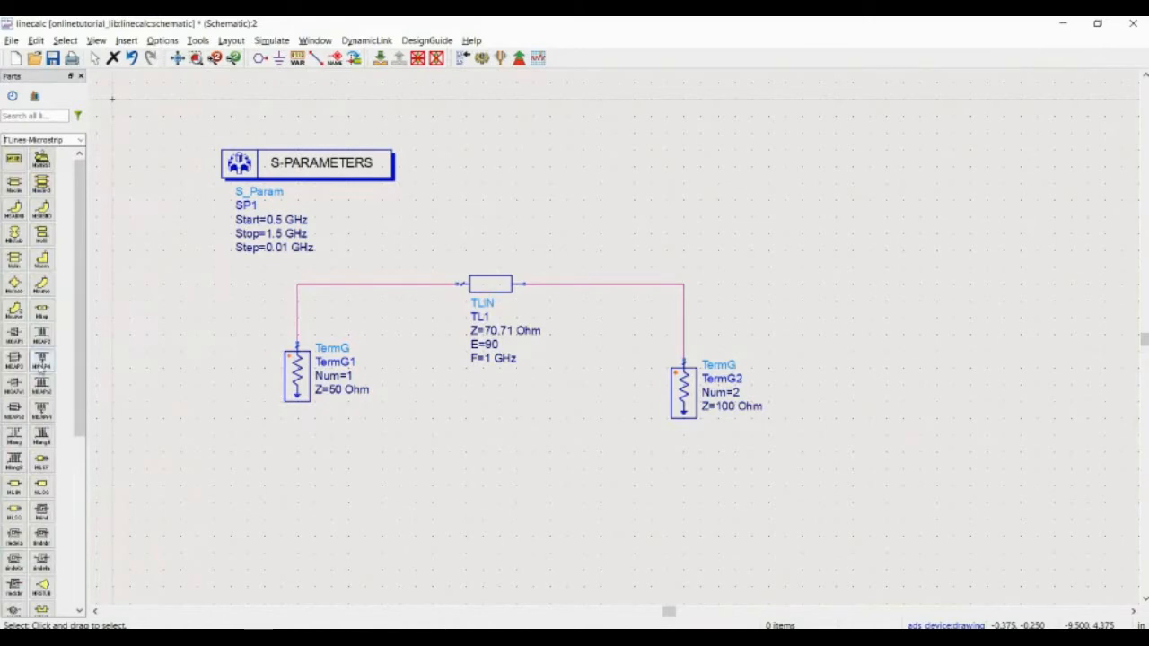
left_click(41, 363)
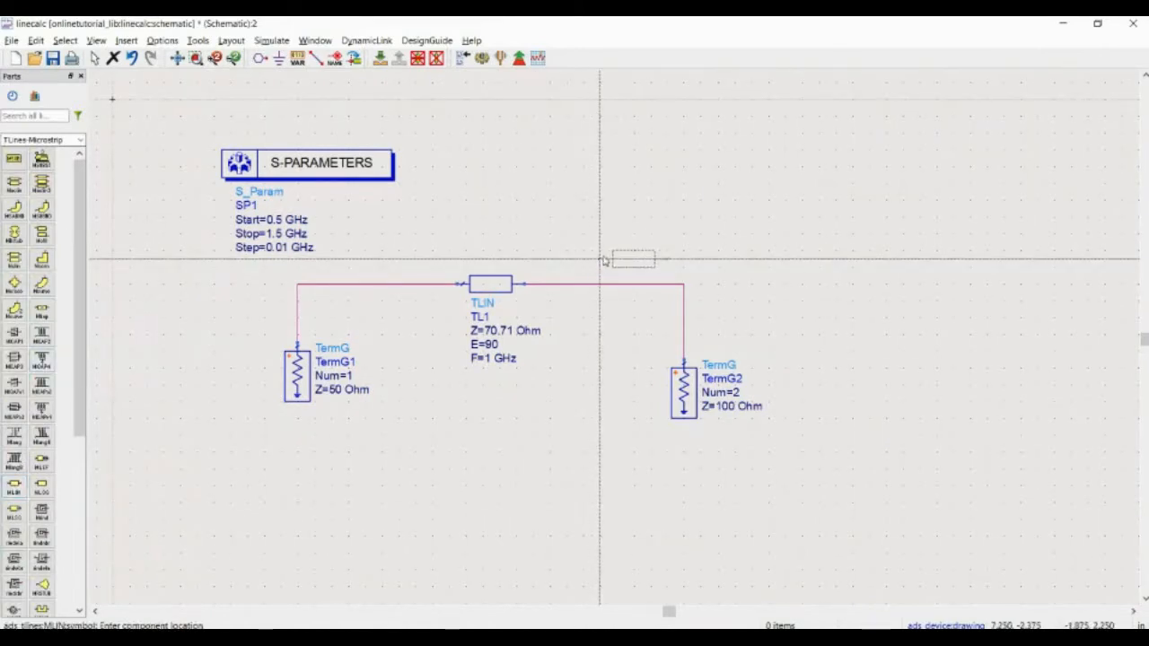
left_click(659, 191)
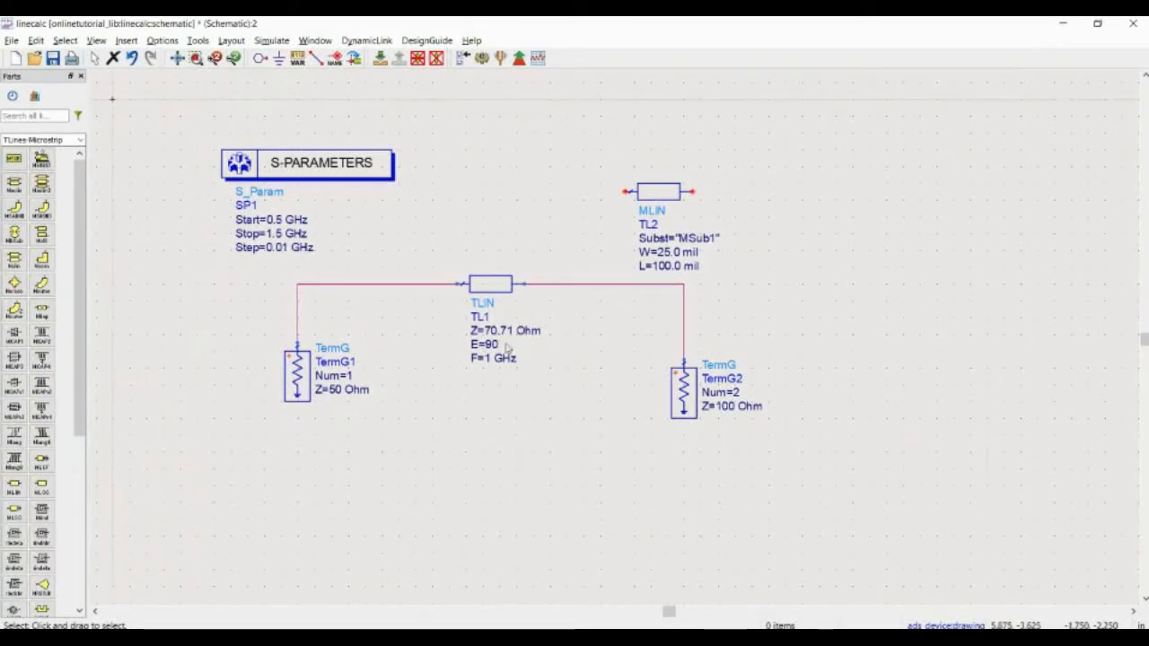
mouse_move(525, 353)
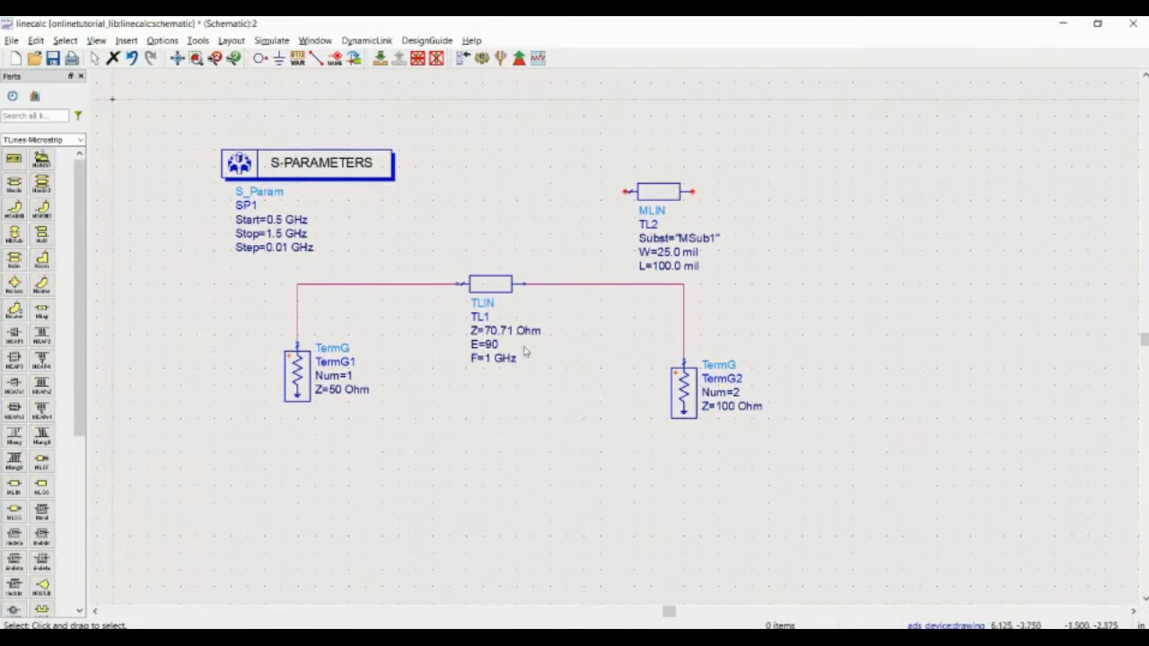
mouse_move(527, 365)
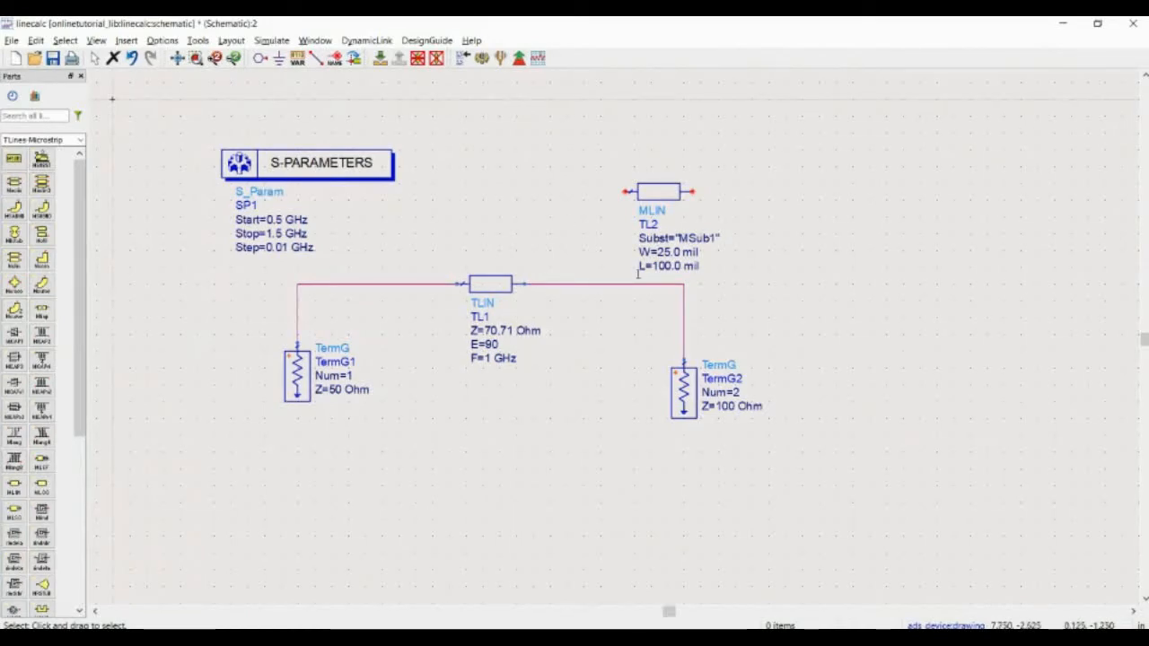
double_click(680, 238)
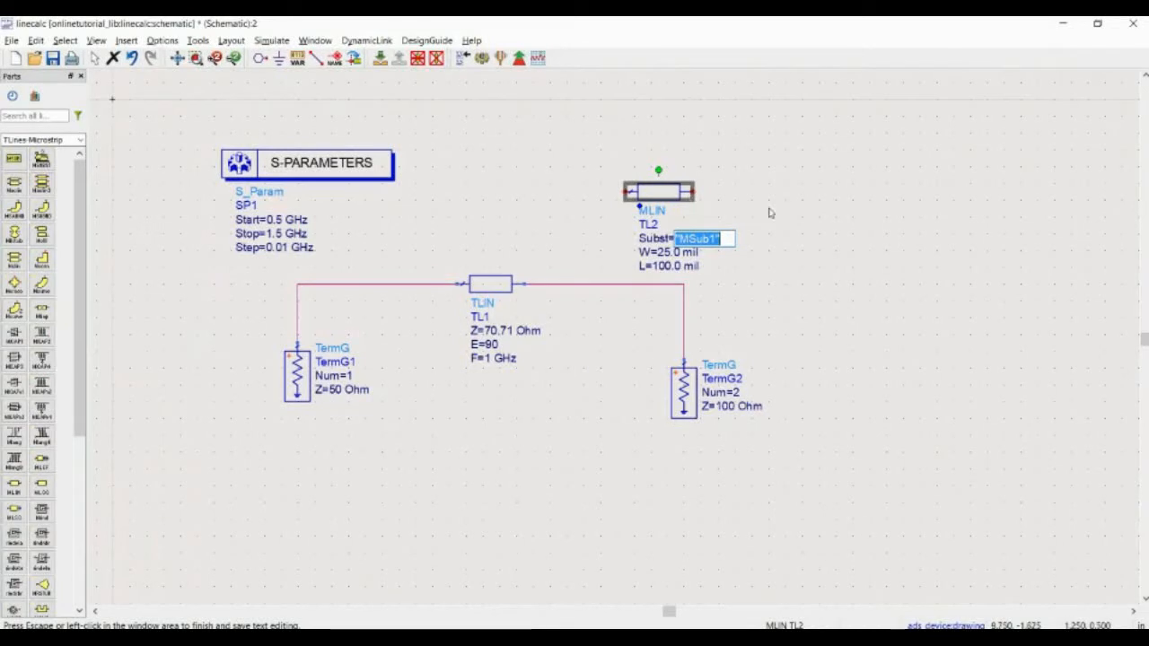
left_click(541, 227)
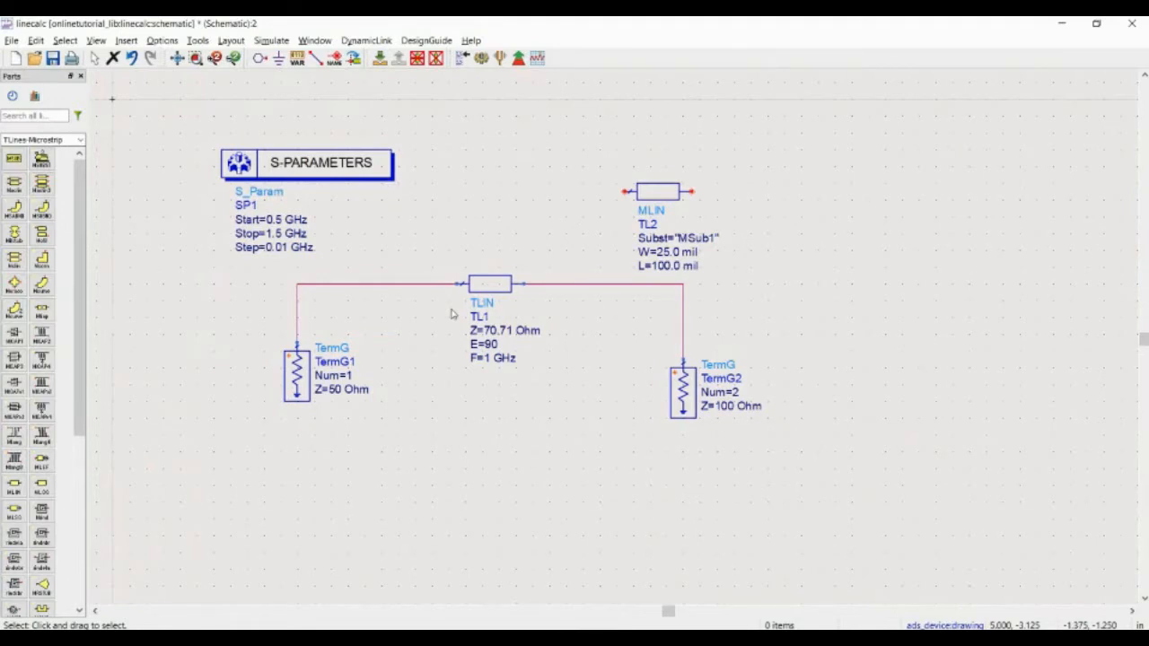
mouse_move(455, 261)
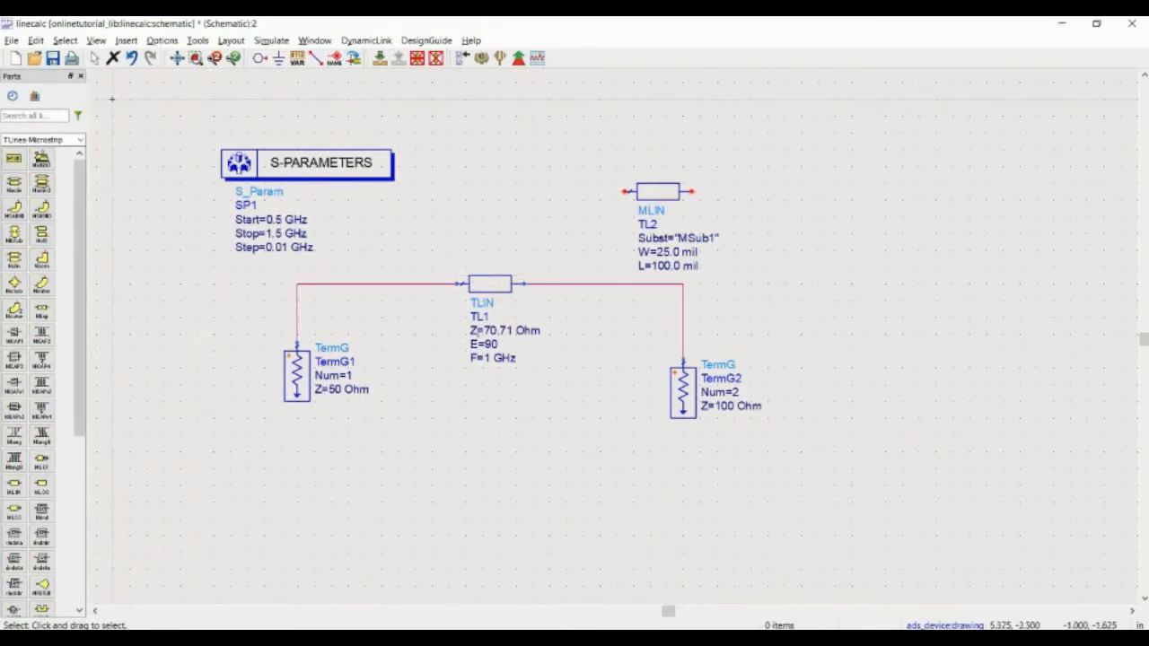
mouse_move(662, 308)
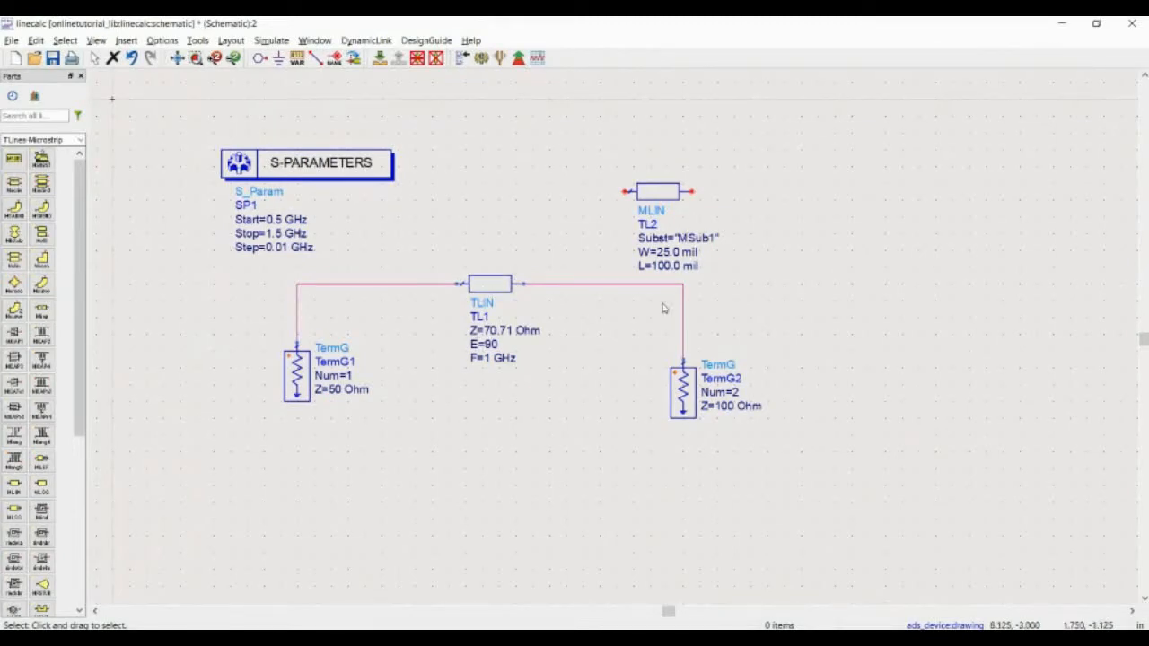
Open the Tools menu that lists the LineCalc utility
left_click(197, 40)
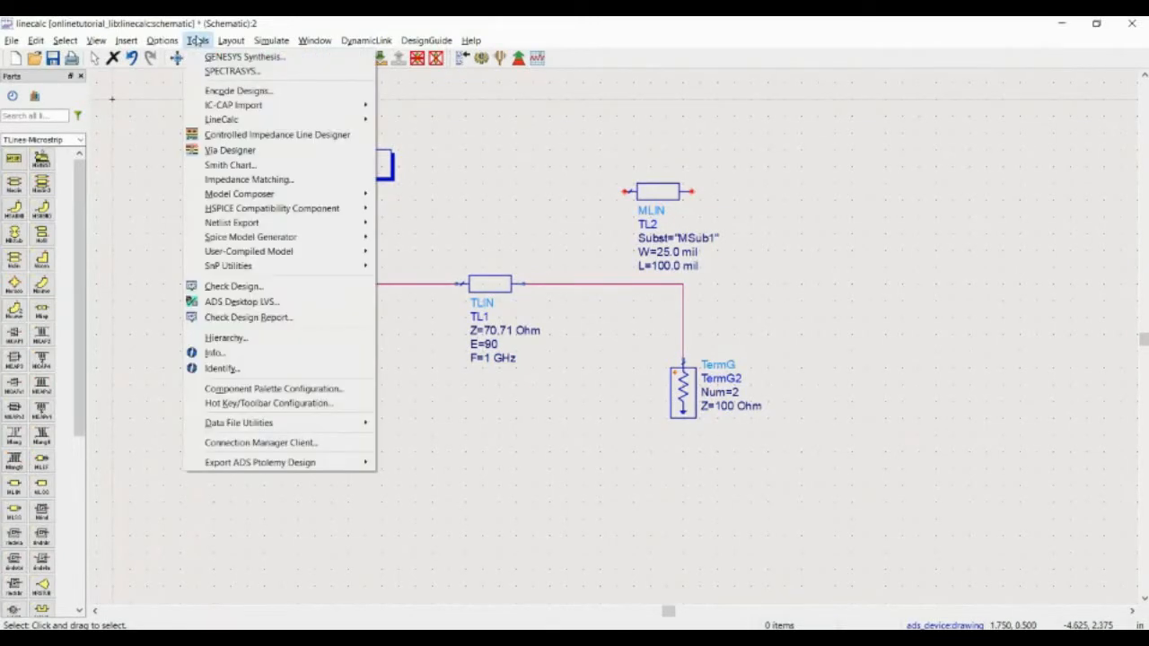
mouse_move(221, 120)
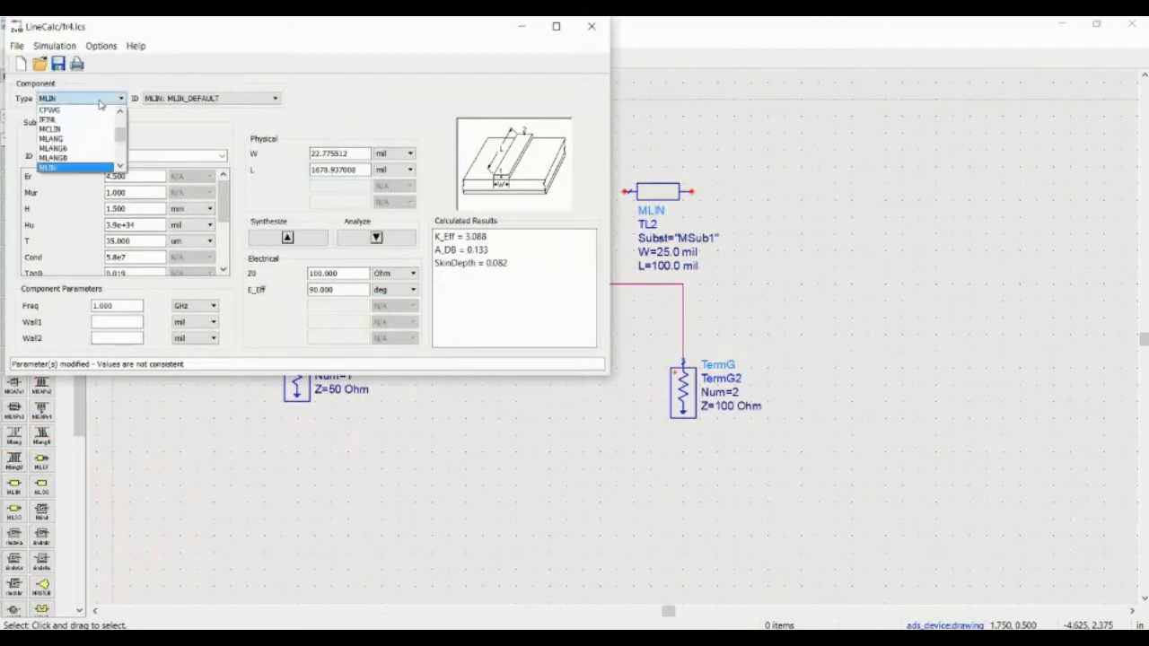
mouse_move(72, 158)
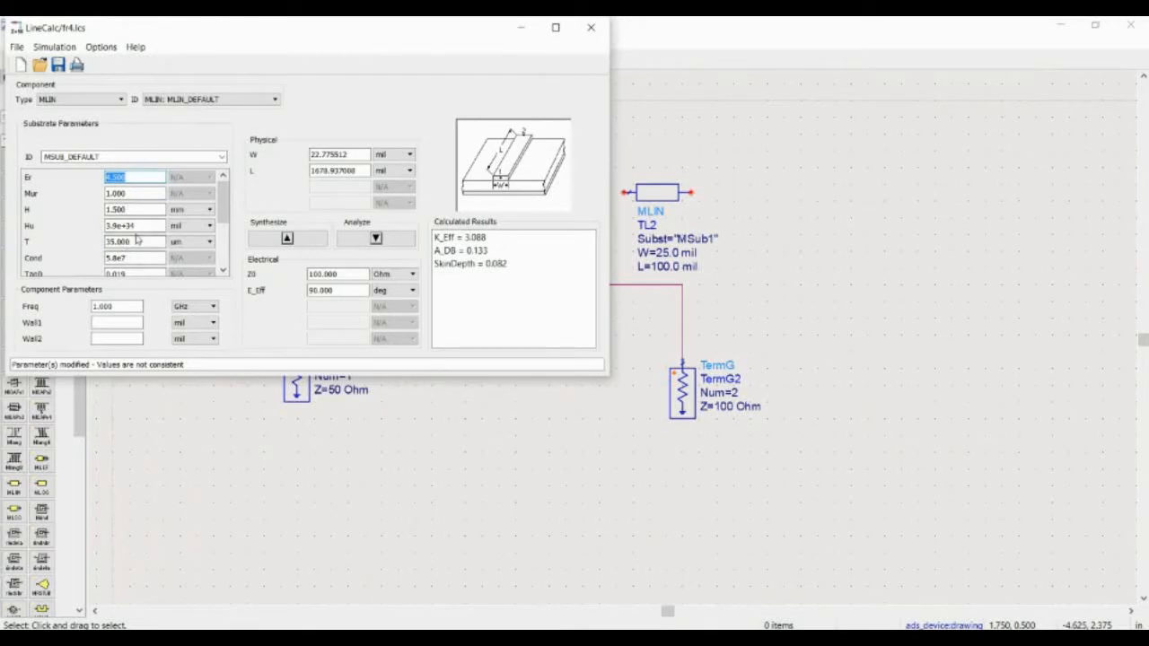
In LineCalc, enter Er 4.7, 1 GHz, 70.71 Ohm, 90 deg and synthesize W and L
type("4.7")
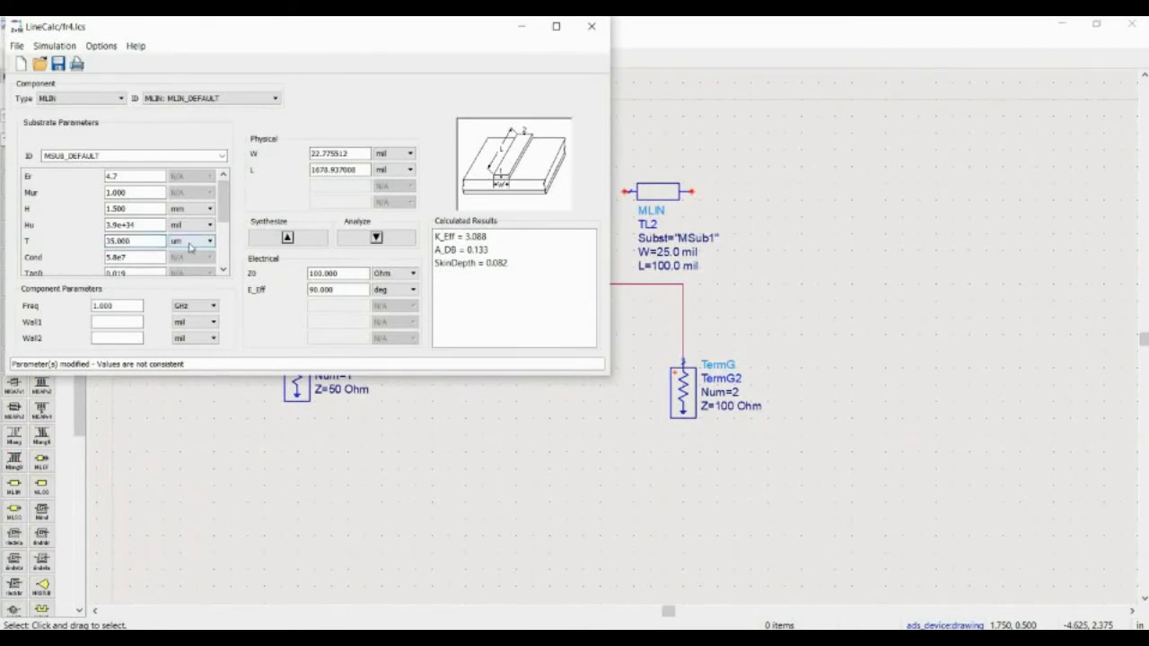
scroll("down", 3)
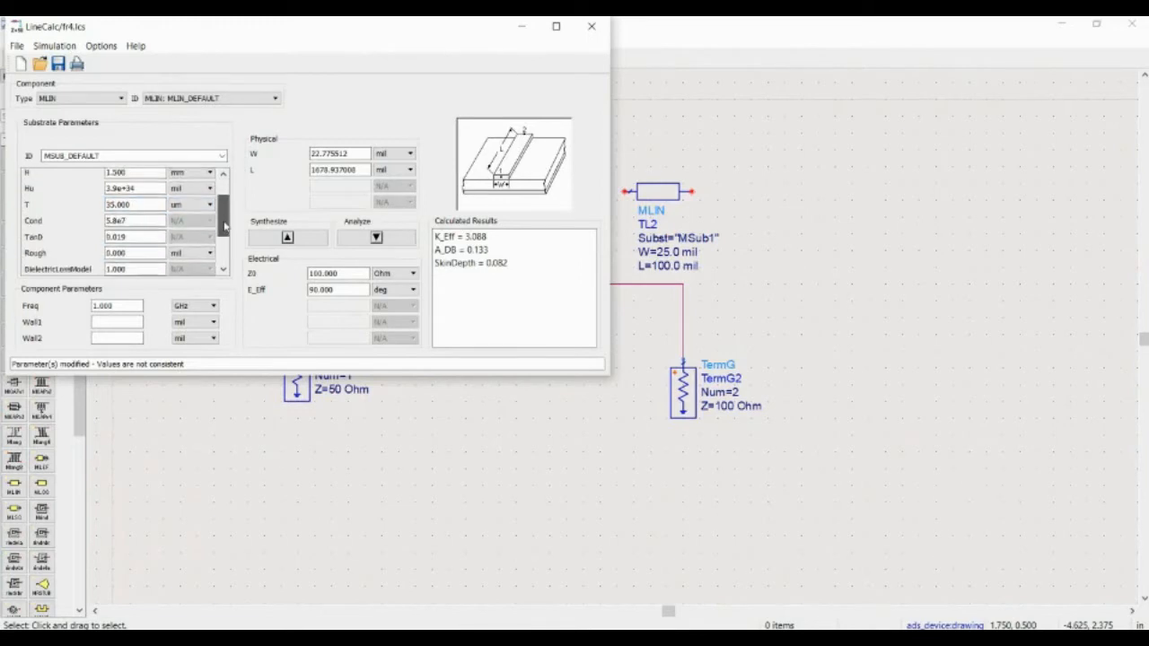
scroll("down", 3)
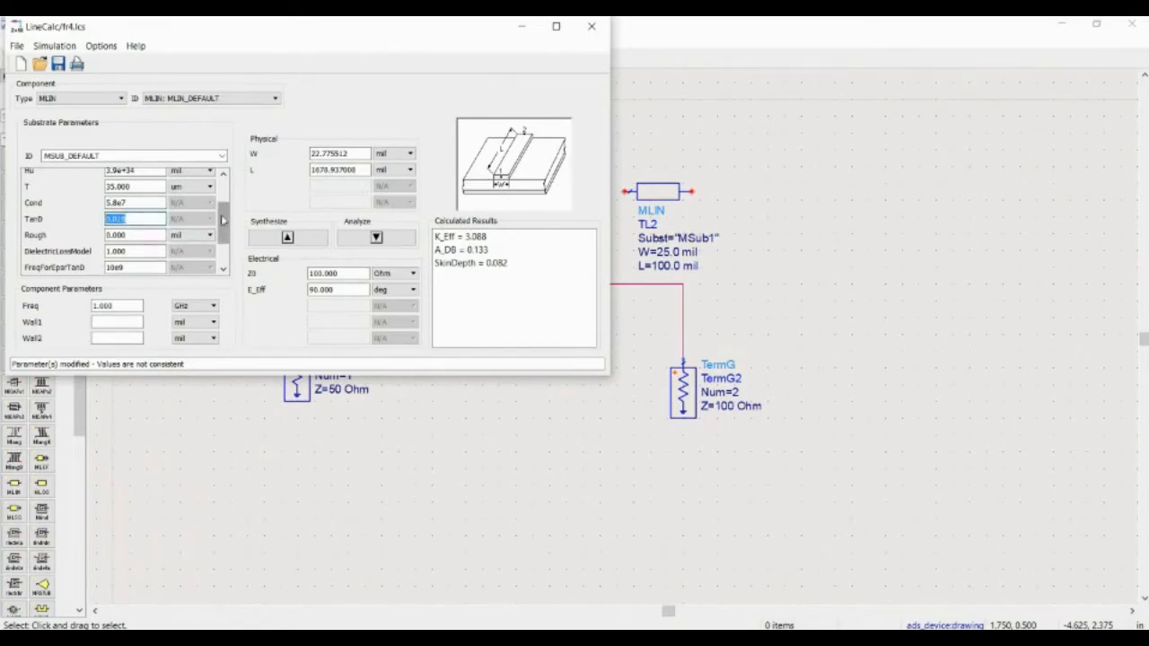
scroll("up", 3)
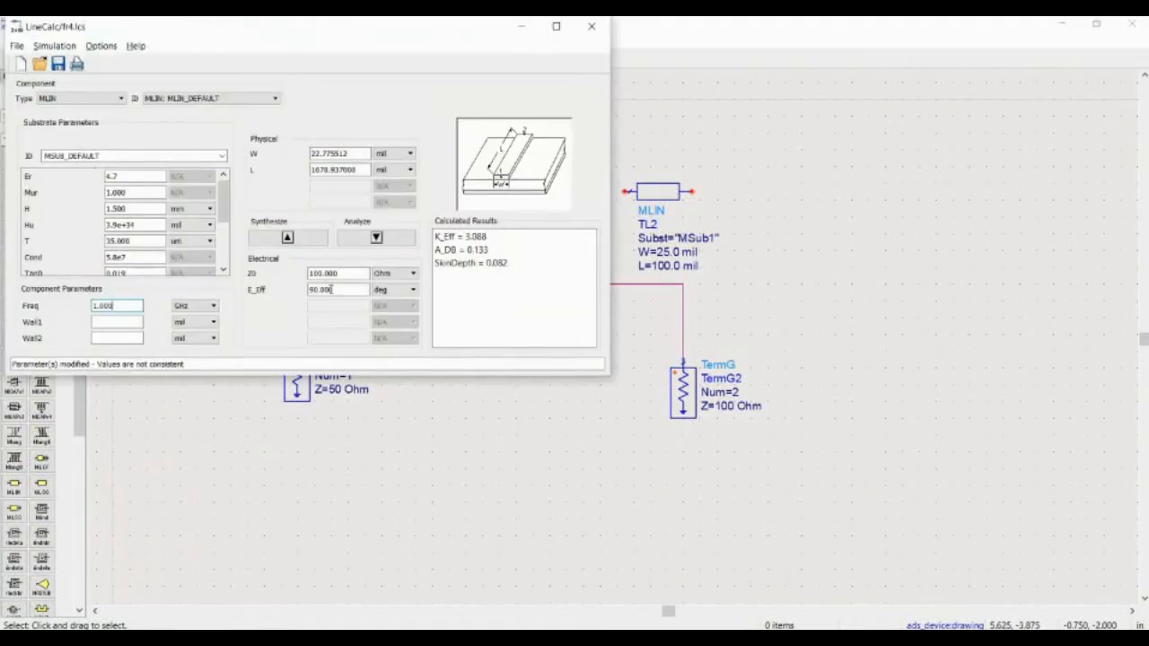
triple_click(337, 273)
type("70.71")
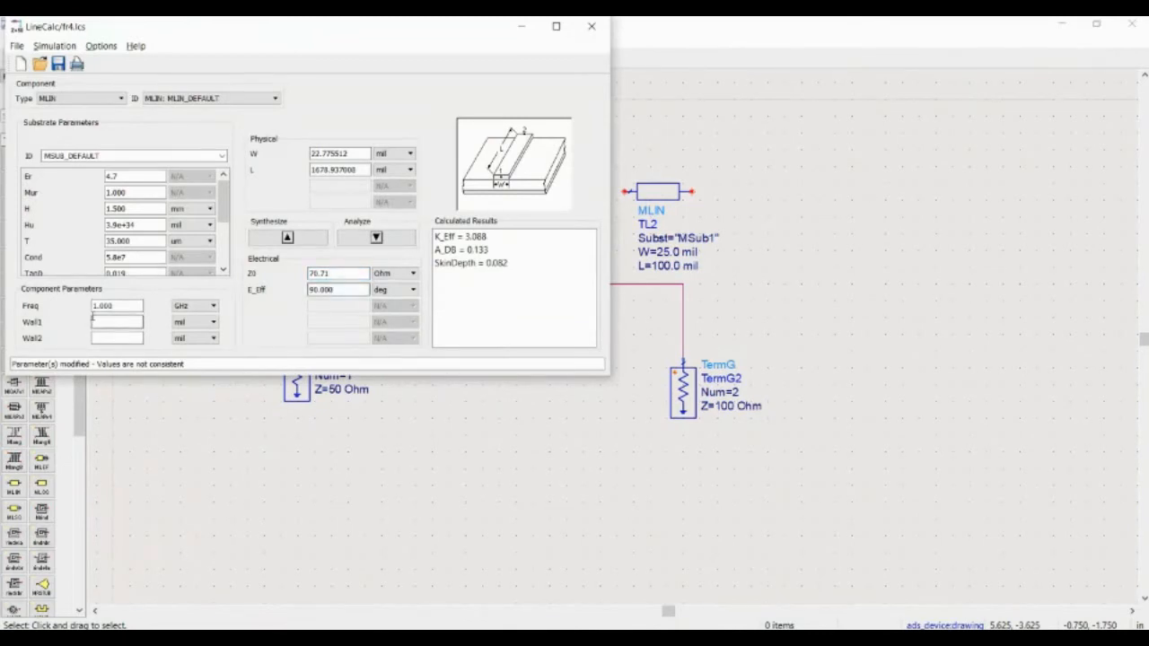
triple_click(117, 306)
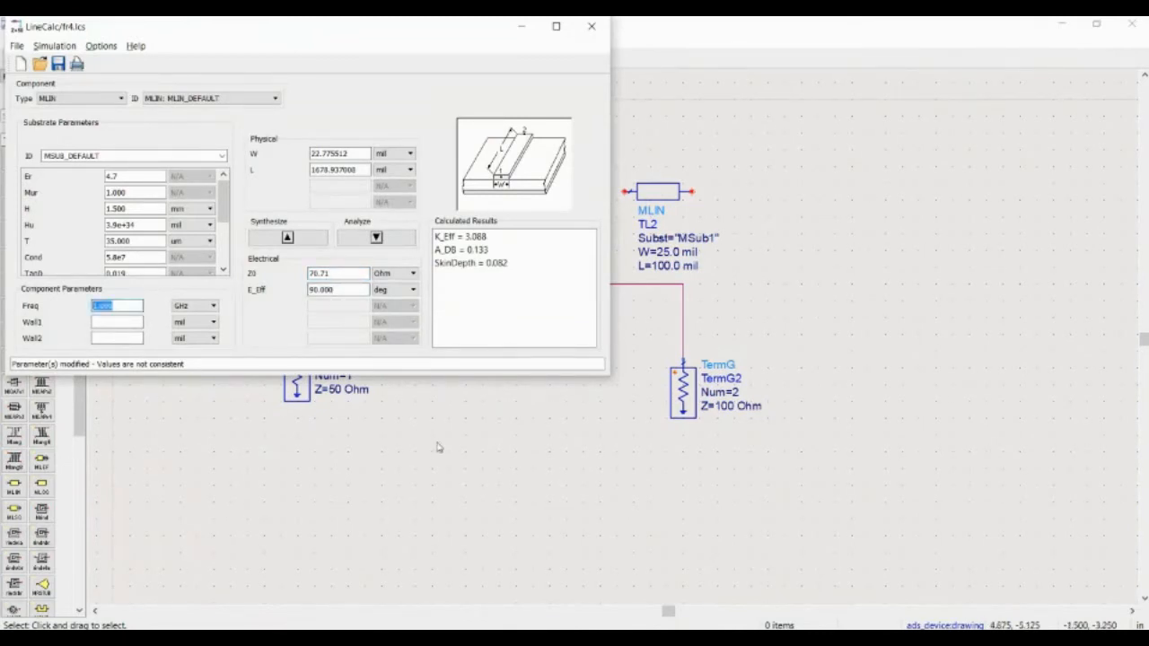
left_click(286, 237)
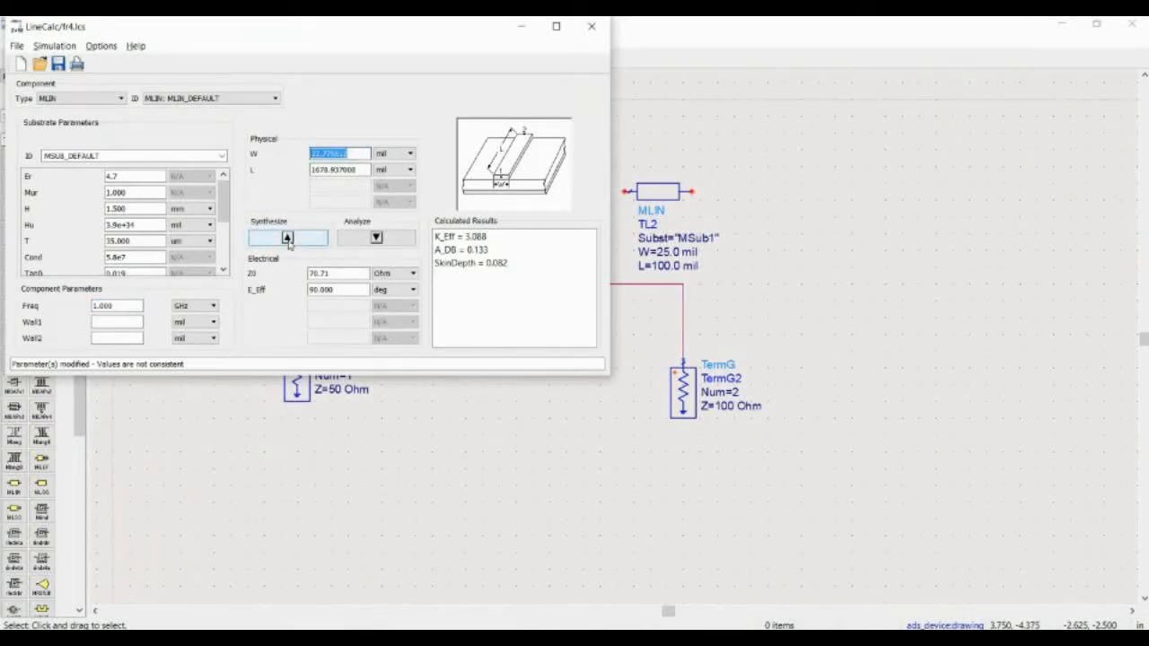
left_click(287, 237)
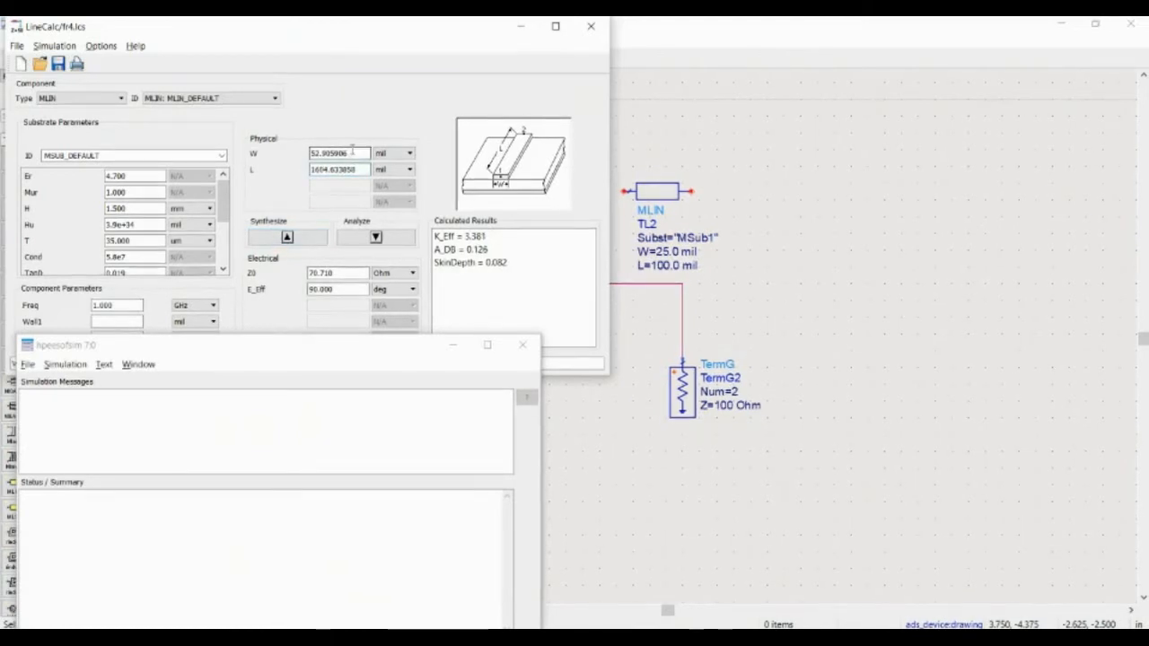
Apply the synthesized W=52.905906 mil and L=1604.633858 mil to schematic component TL2
triple_click(337, 153)
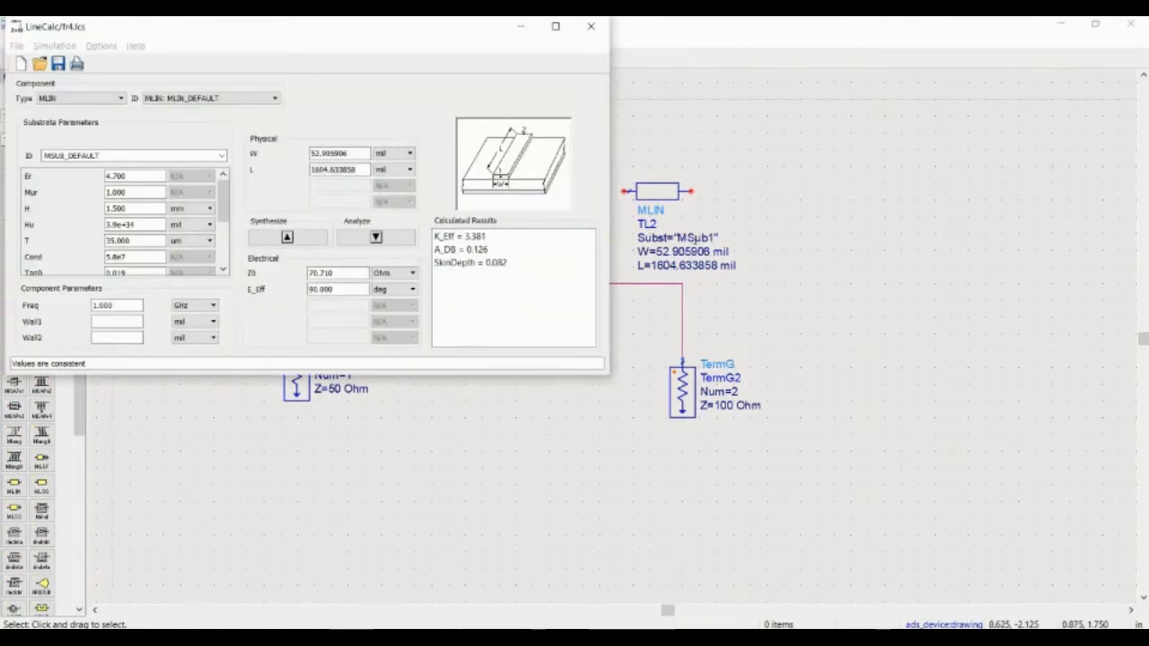
triple_click(337, 170)
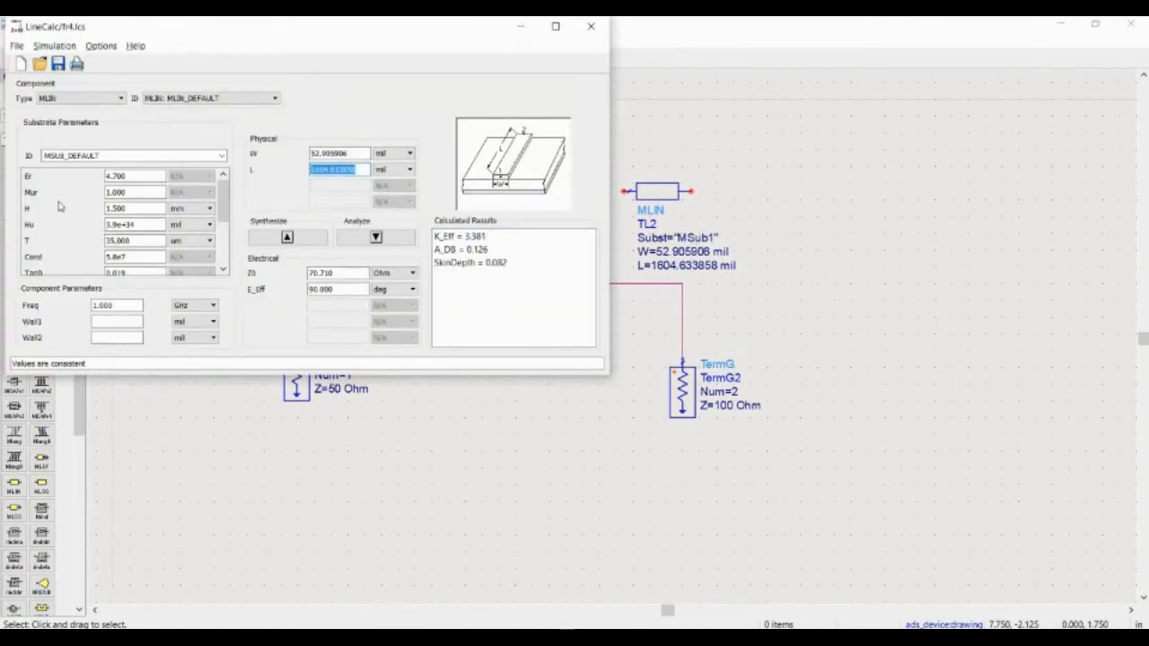
left_click(590, 26)
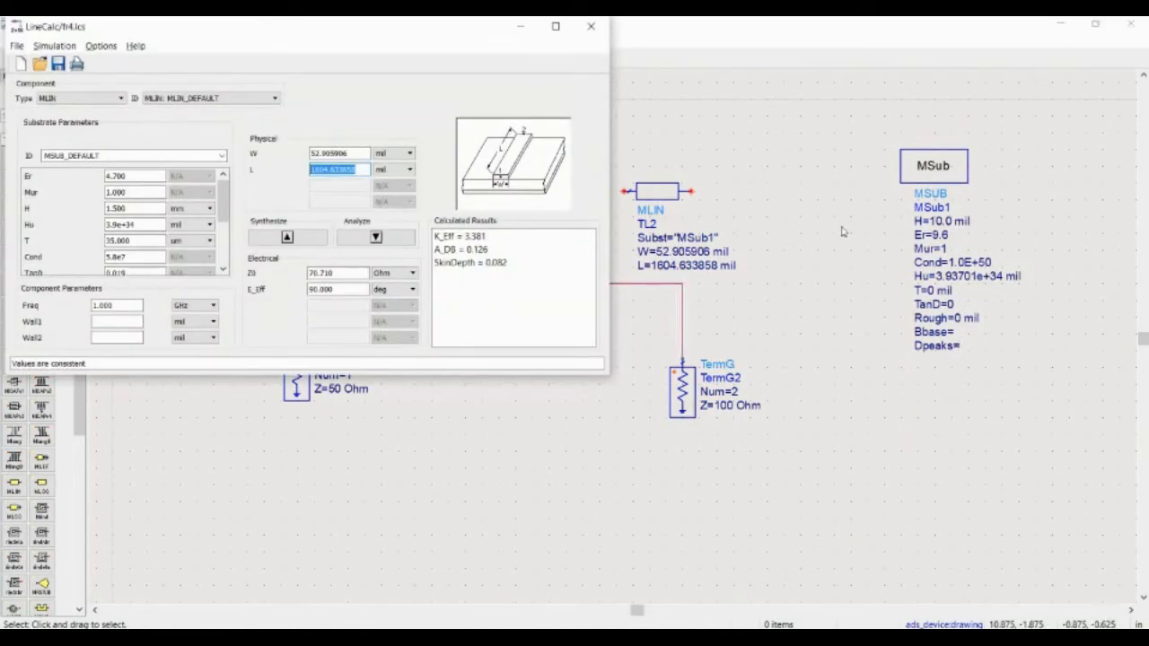
Place a synthesized component, then delete the TL2, TL3 microstrip lines and substrate blocks
left_click(590, 26)
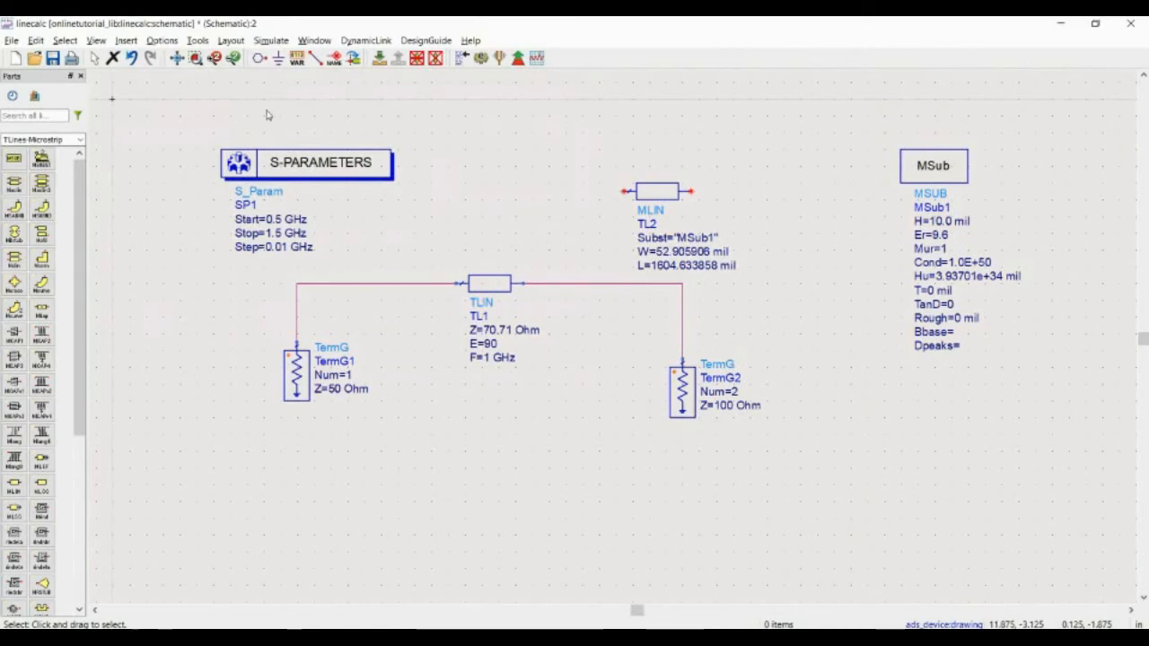
left_click(197, 41)
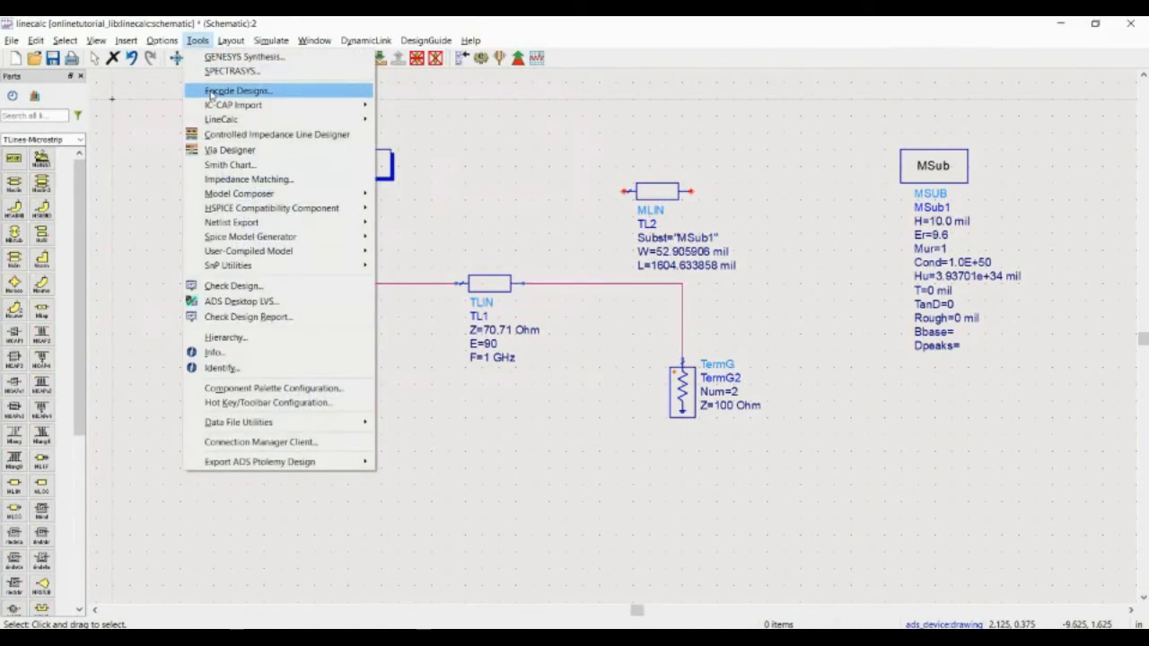
left_click(221, 119)
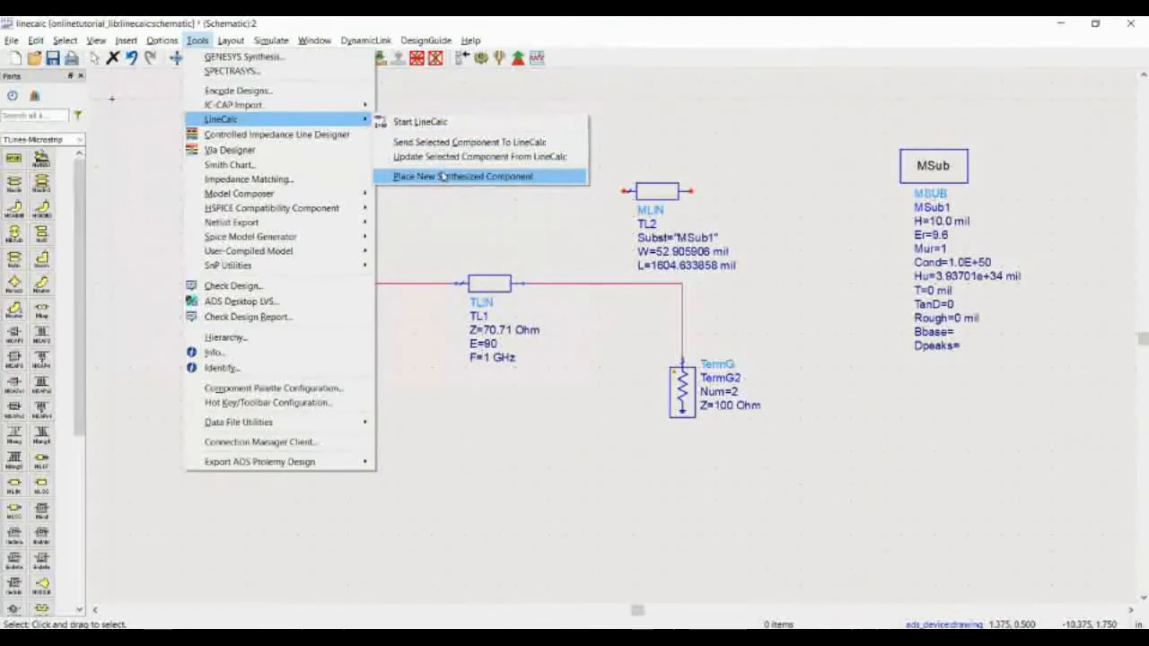
left_click(463, 176)
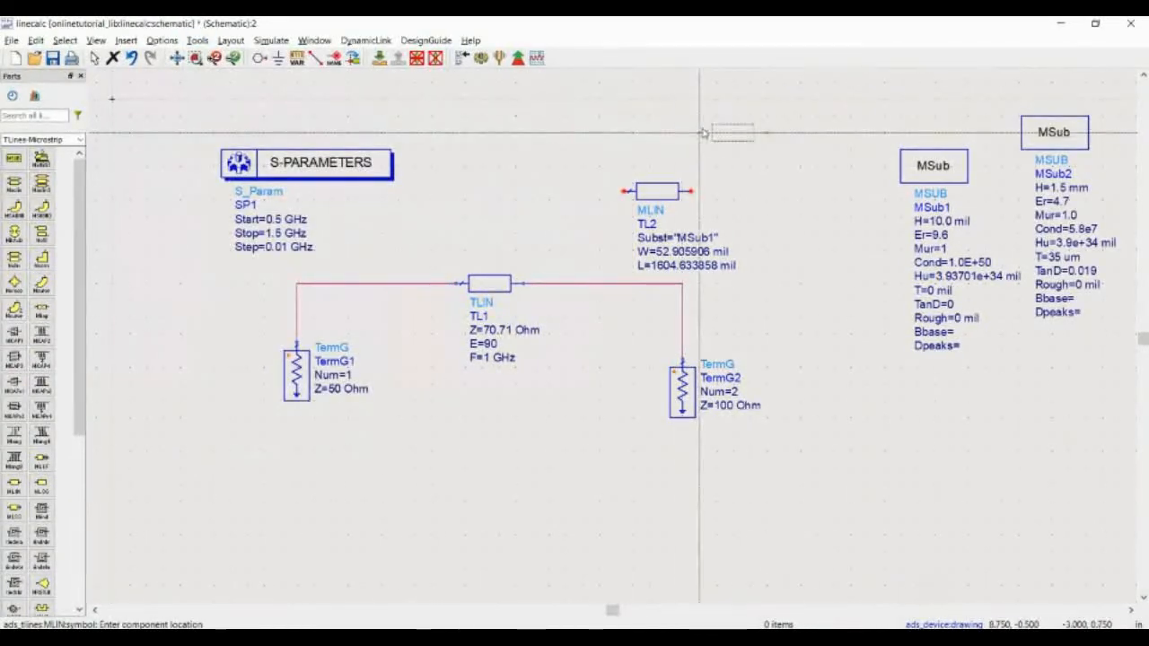
left_click(790, 175)
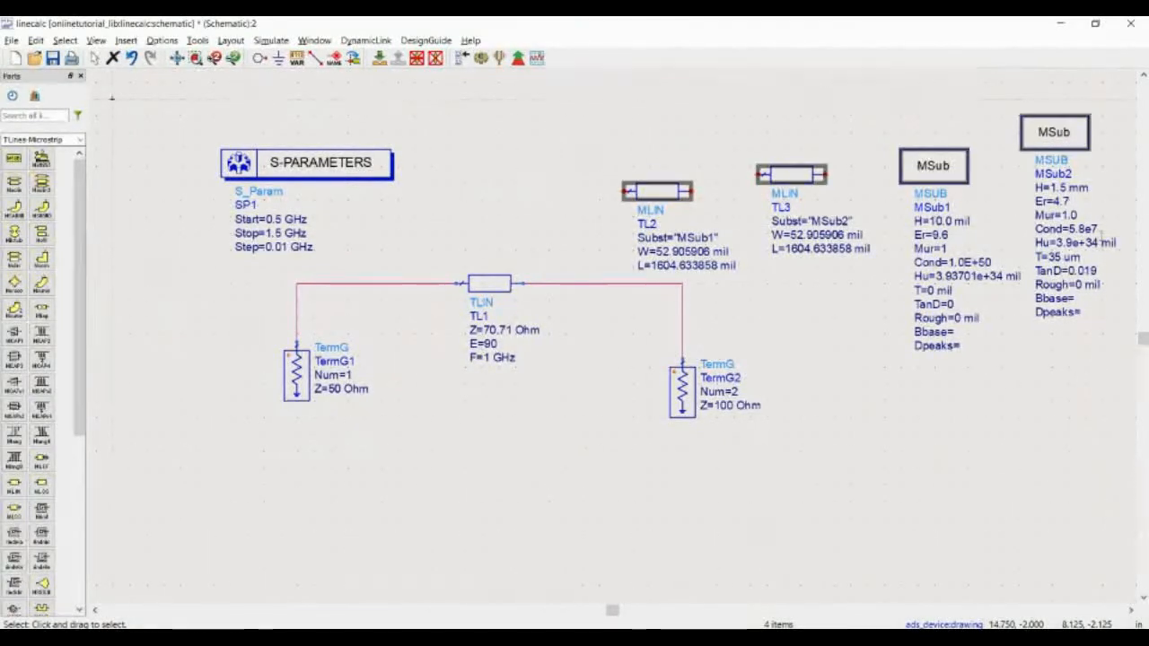
key("Delete")
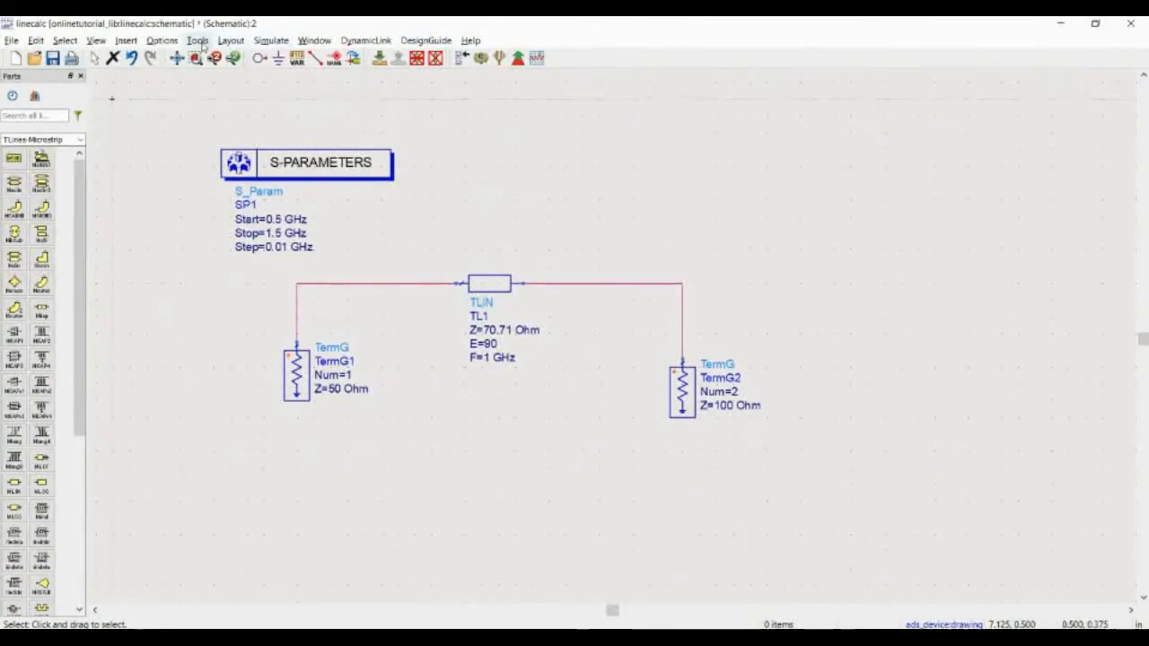
Place synthesized MLIN TL2 and FR4 substrate MSub1 (H=1.5 mm, Er=4.7) above the circuit
left_click(197, 41)
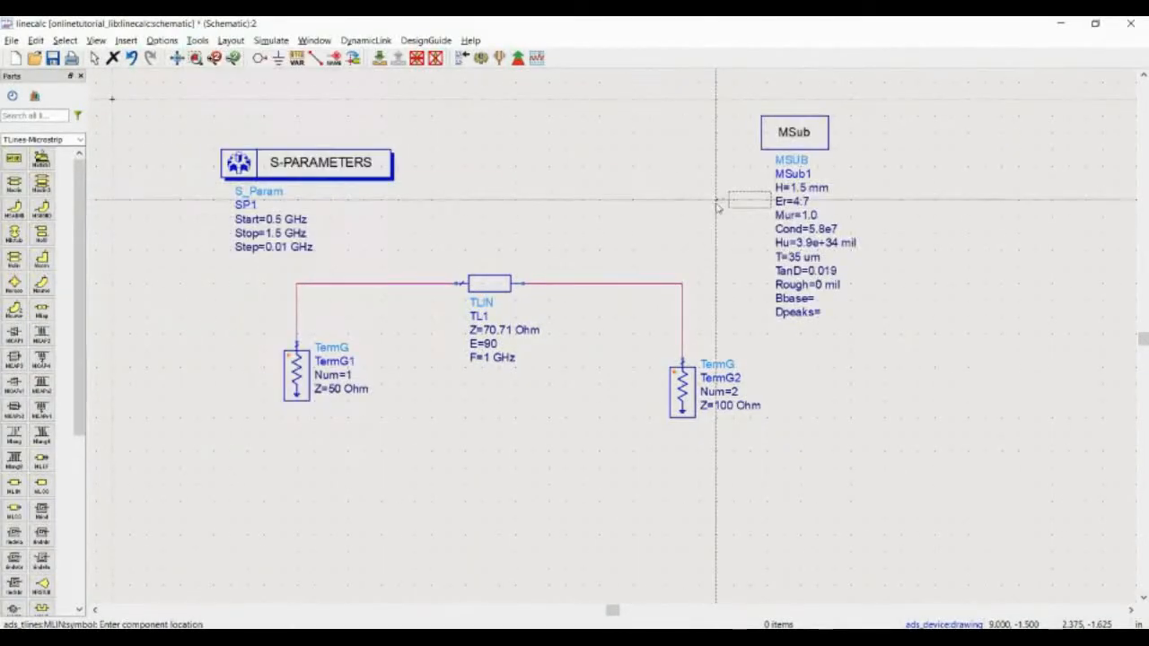
left_click(646, 159)
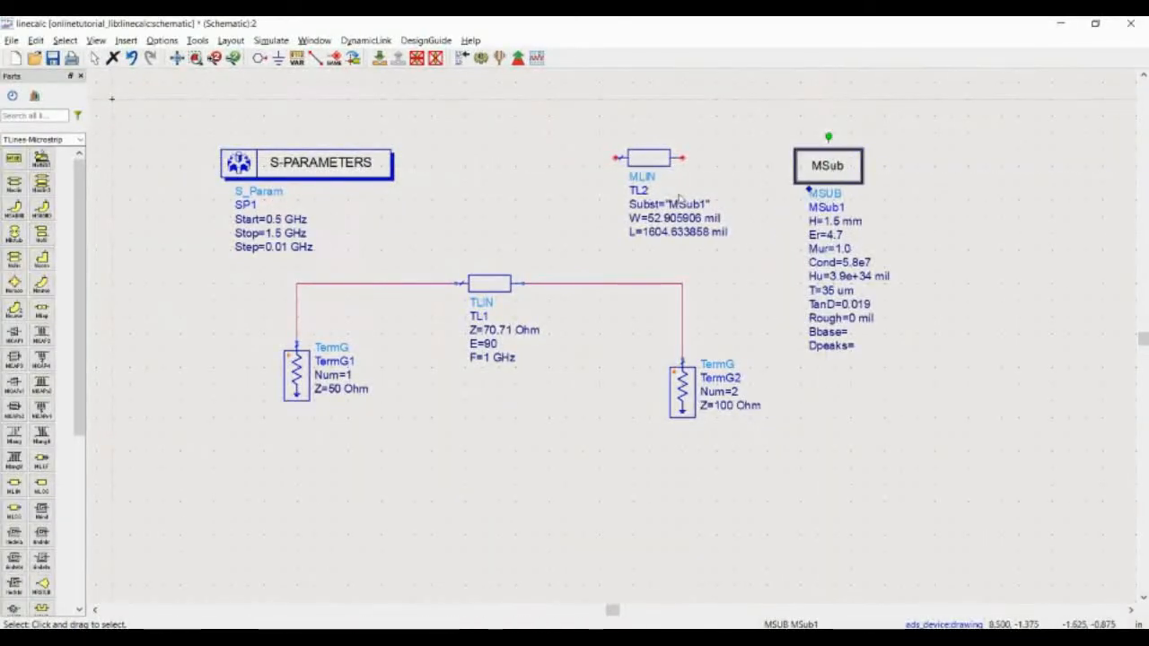
double_click(688, 205)
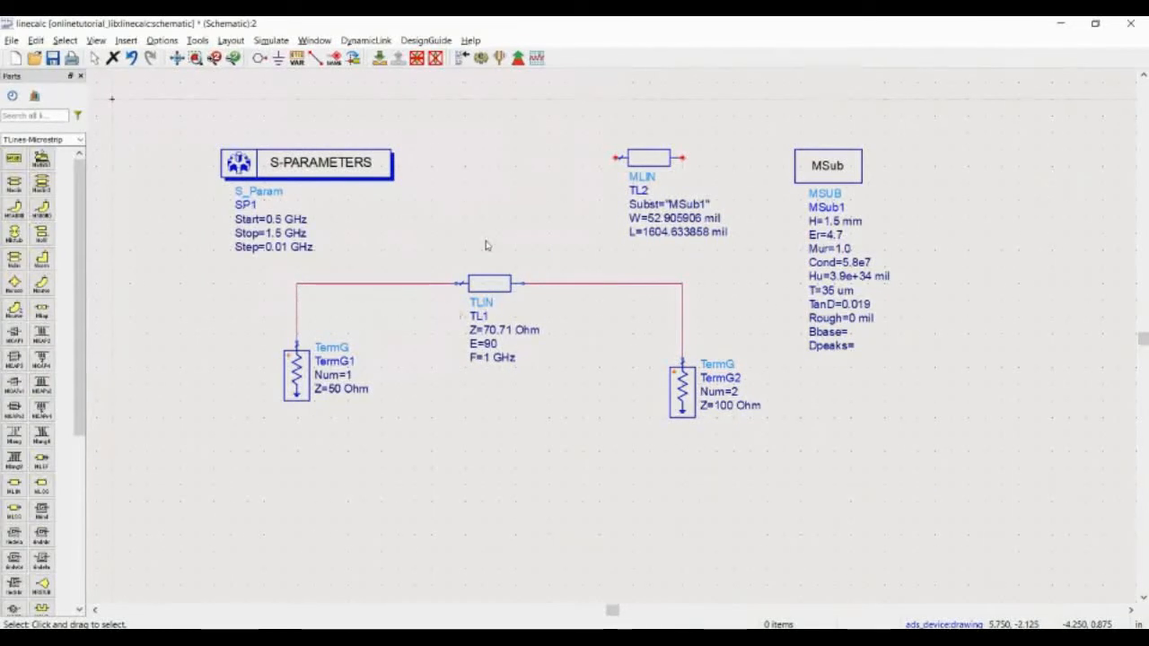
Swap TL1 for TL2 between the terminations and run the S-parameter simulation
left_click(489, 283)
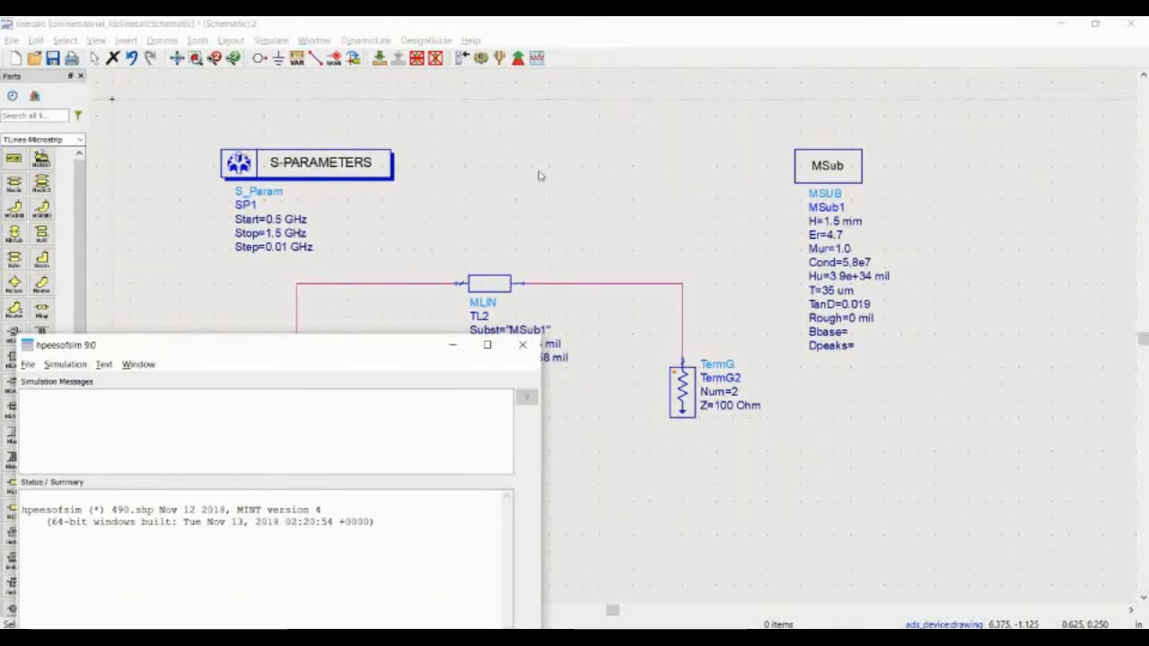
Dismiss the simulation status window and plot S(1,1) in dB
left_click(521, 344)
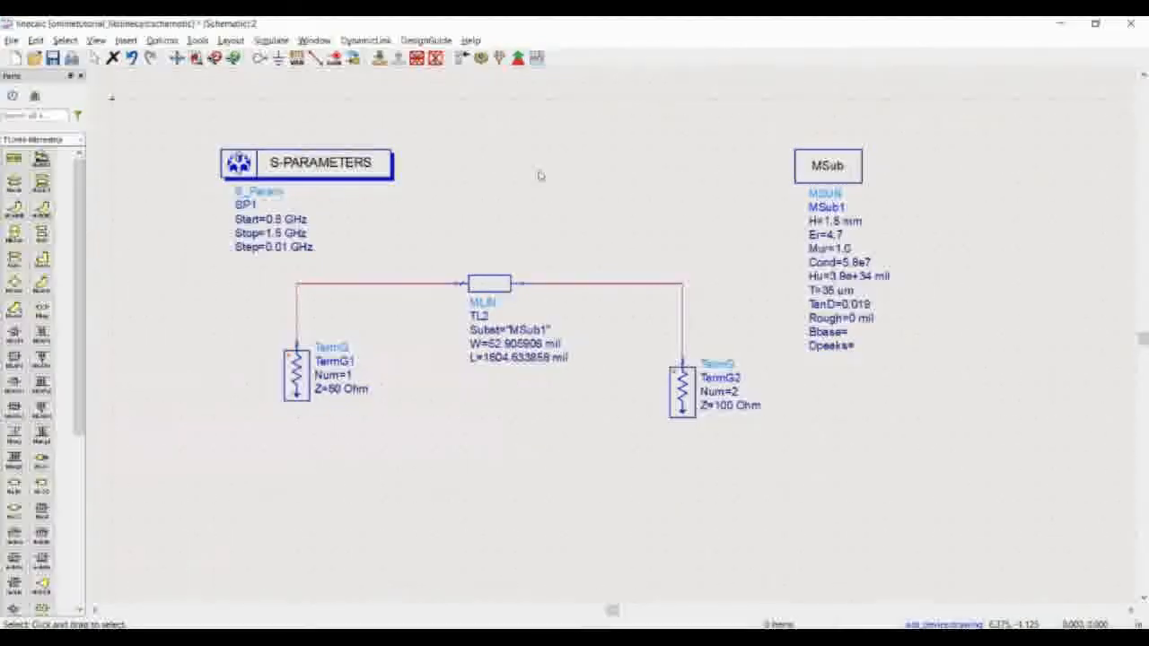
mouse_move(473, 164)
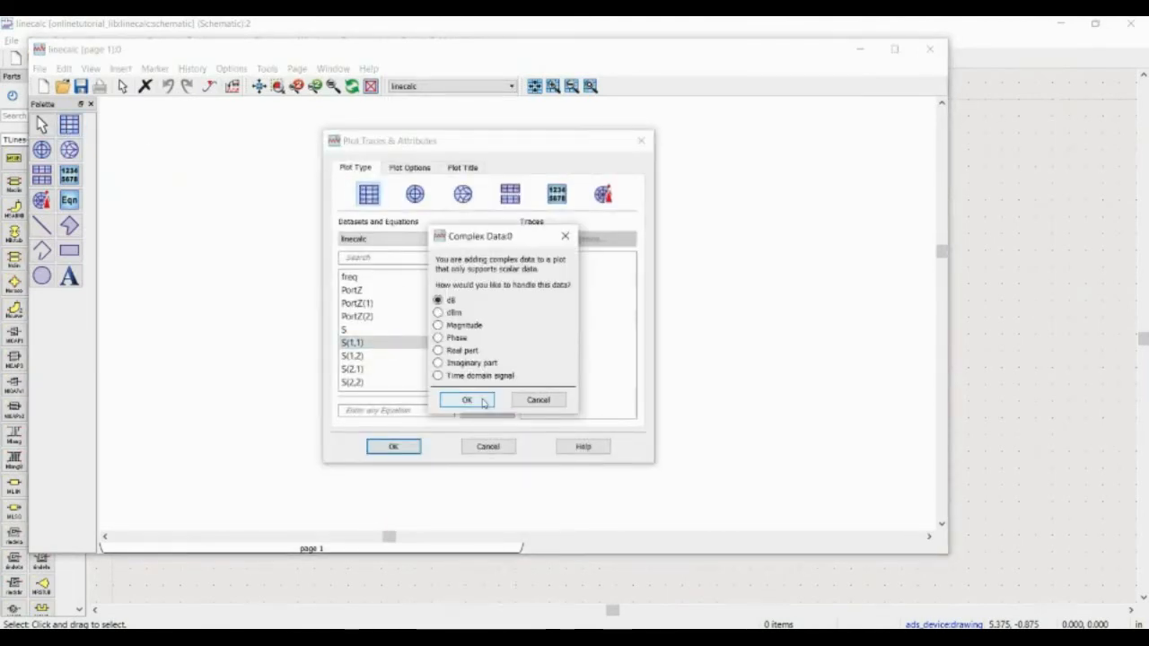
left_click(466, 399)
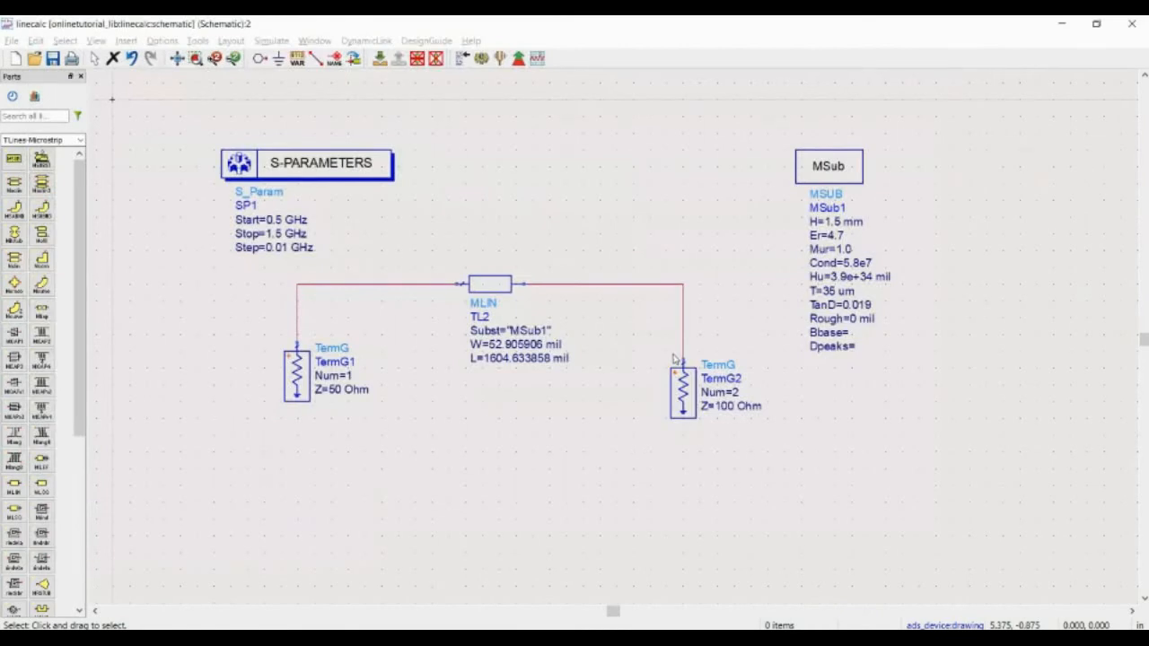
mouse_move(626, 254)
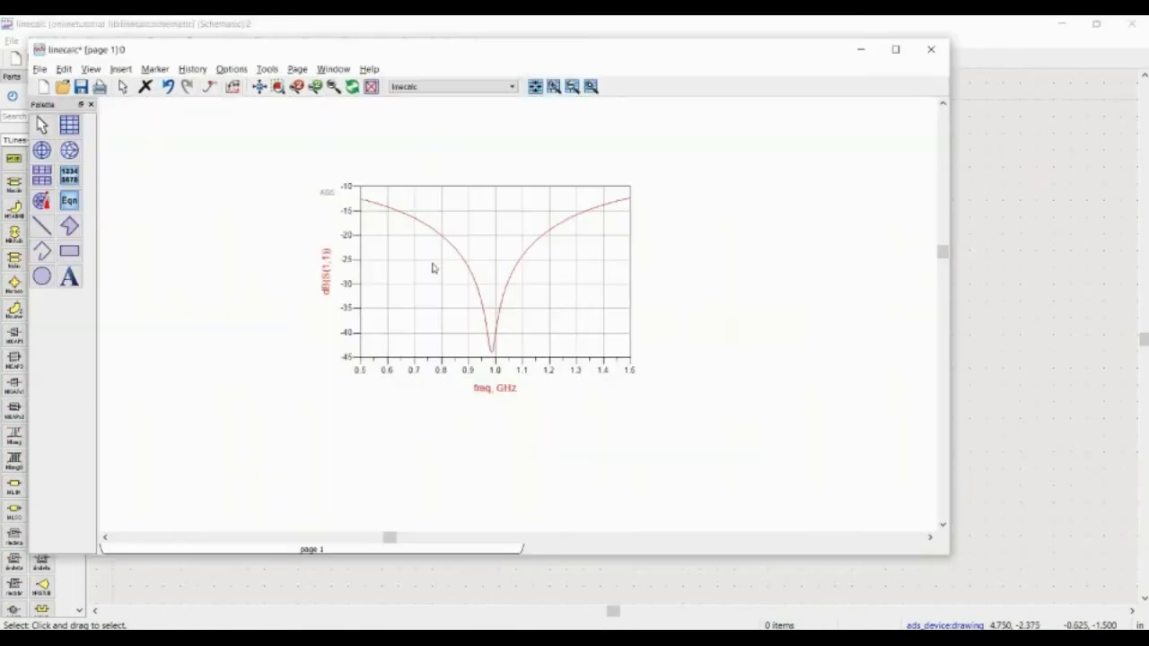
mouse_move(607, 404)
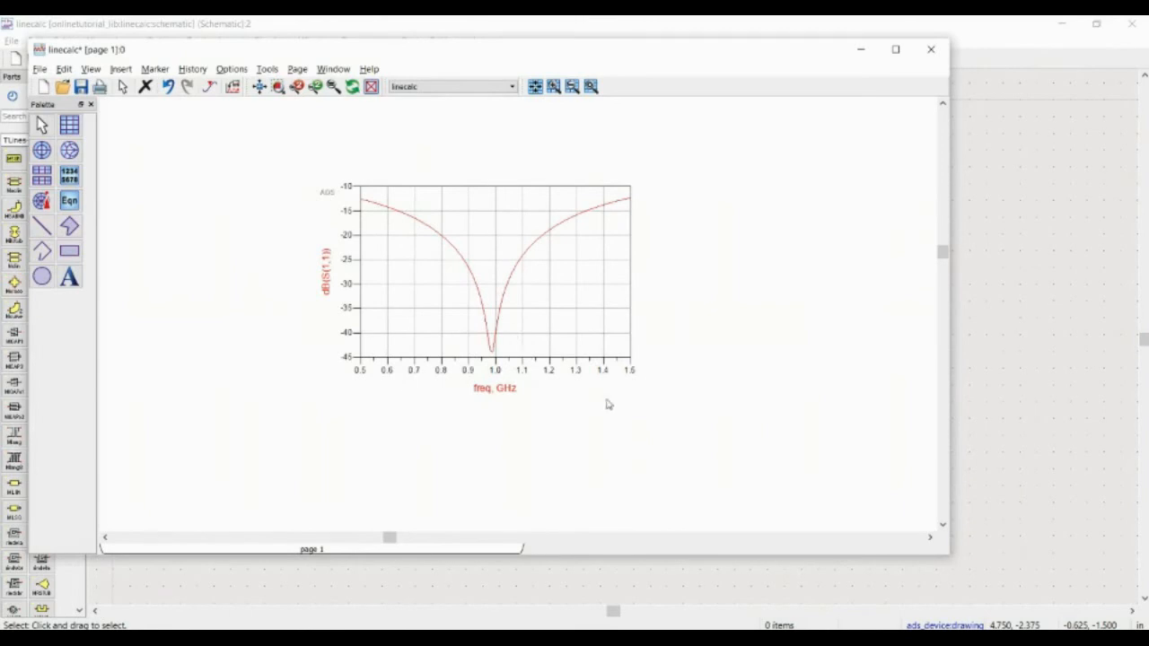
mouse_move(975, 350)
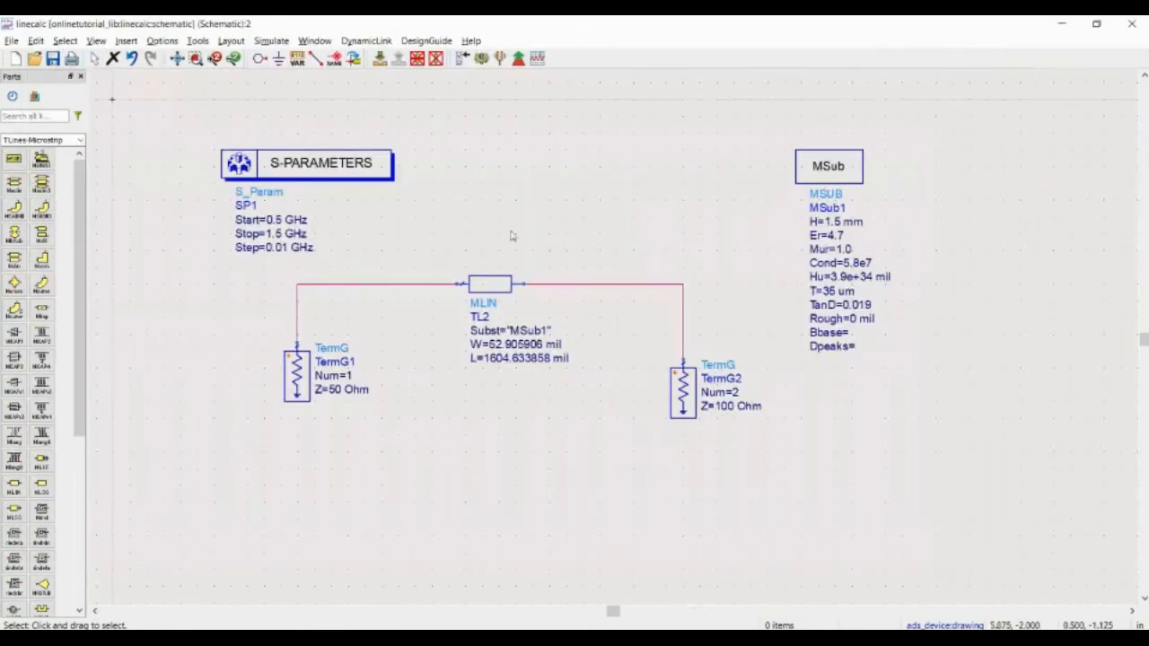
mouse_move(386, 375)
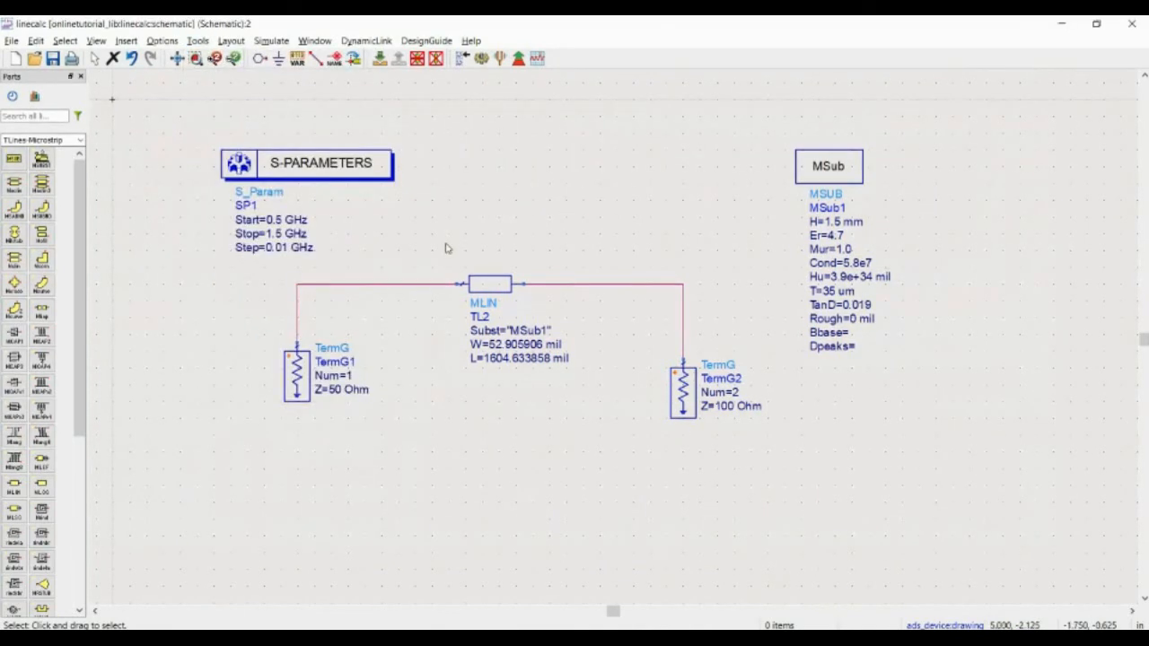
mouse_move(423, 274)
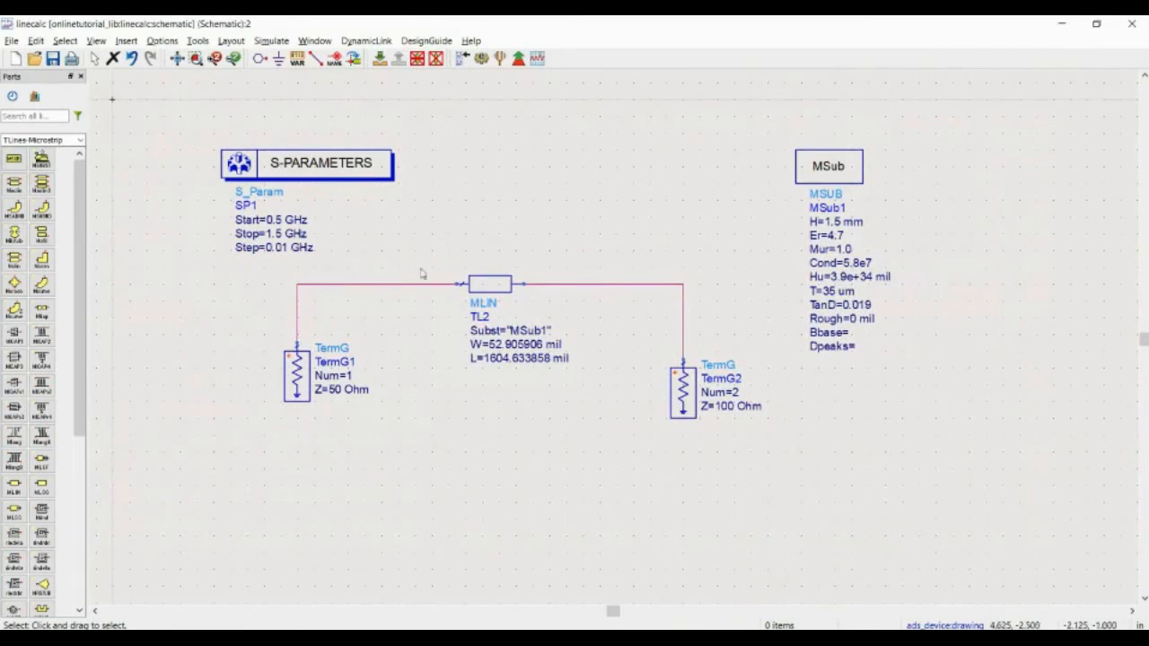
mouse_move(409, 297)
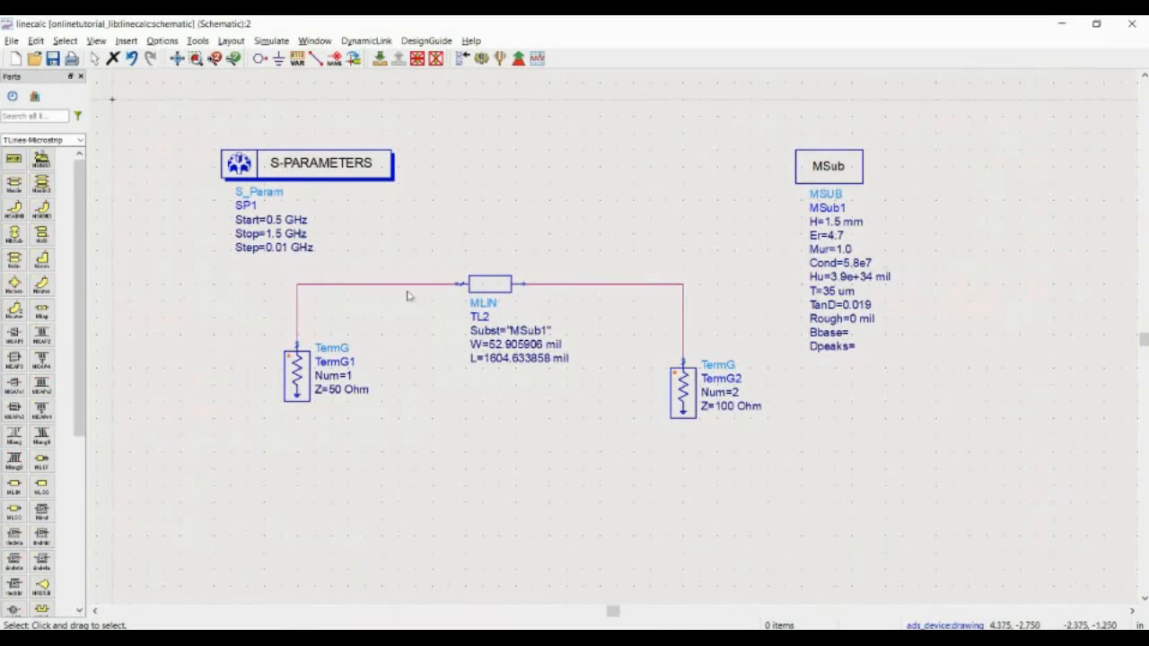
mouse_move(490, 188)
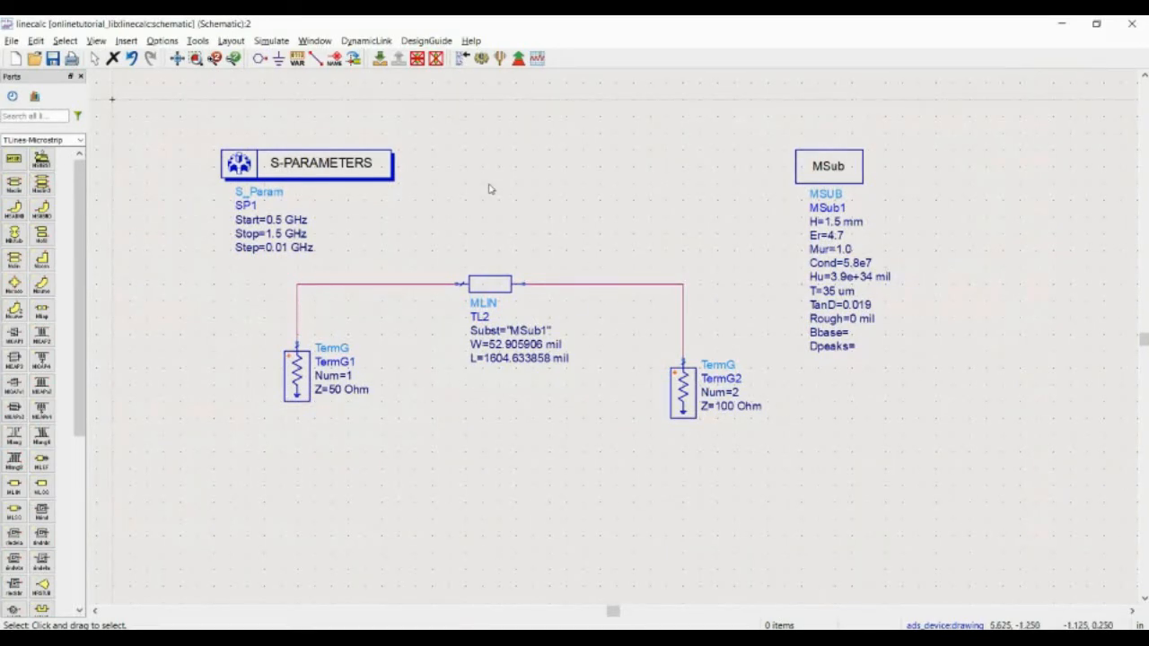